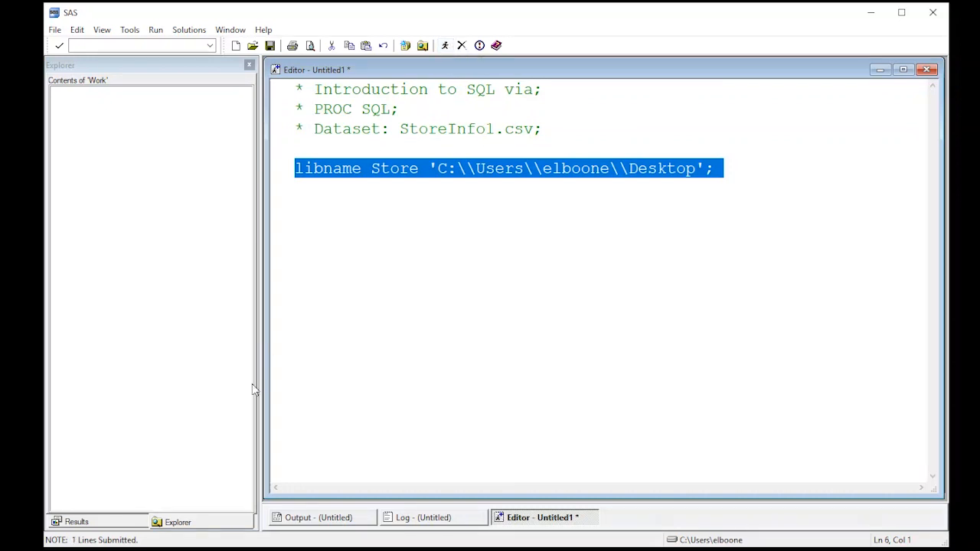
mouse_move(421, 56)
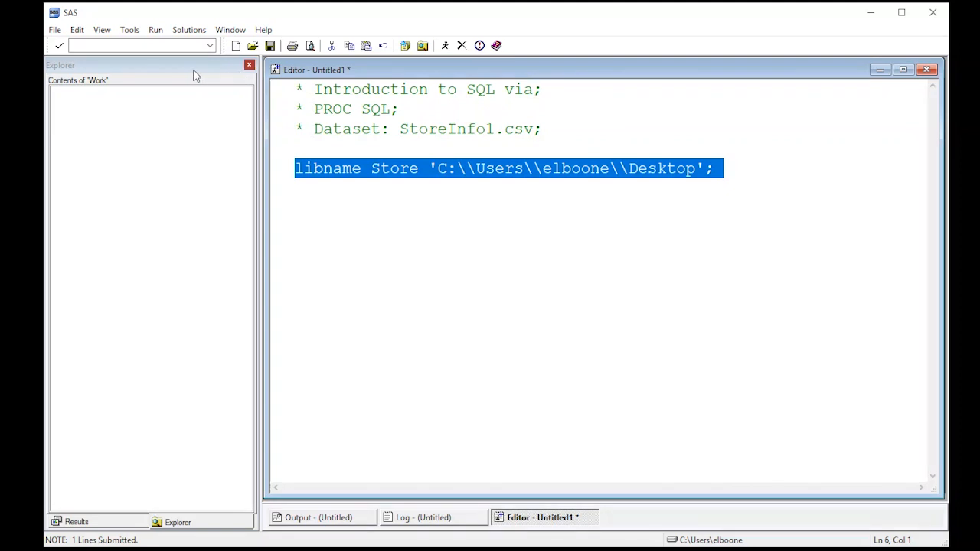
Open the Store library from Active Libraries to list its Autocheck and Storerevenue tables.
left_click(67, 44)
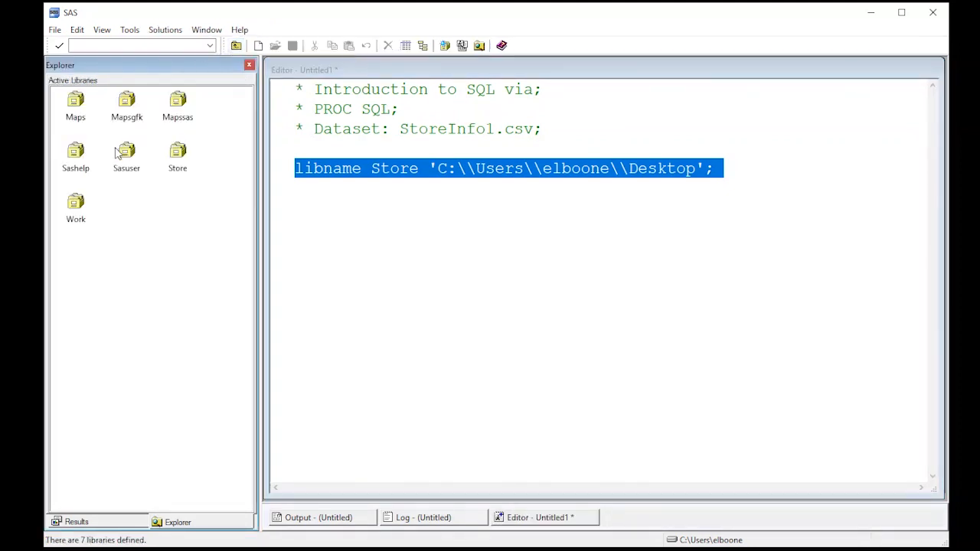
left_click(177, 152)
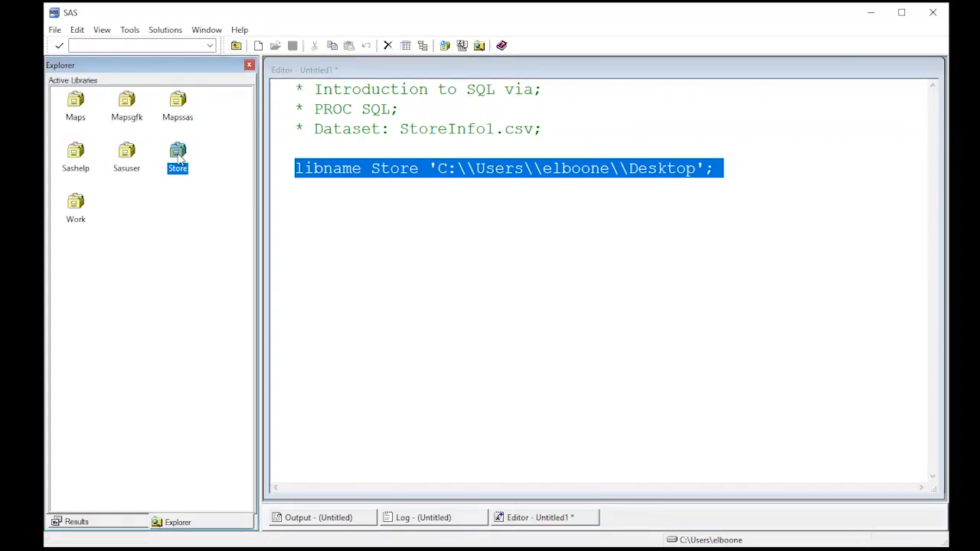
double_click(177, 153)
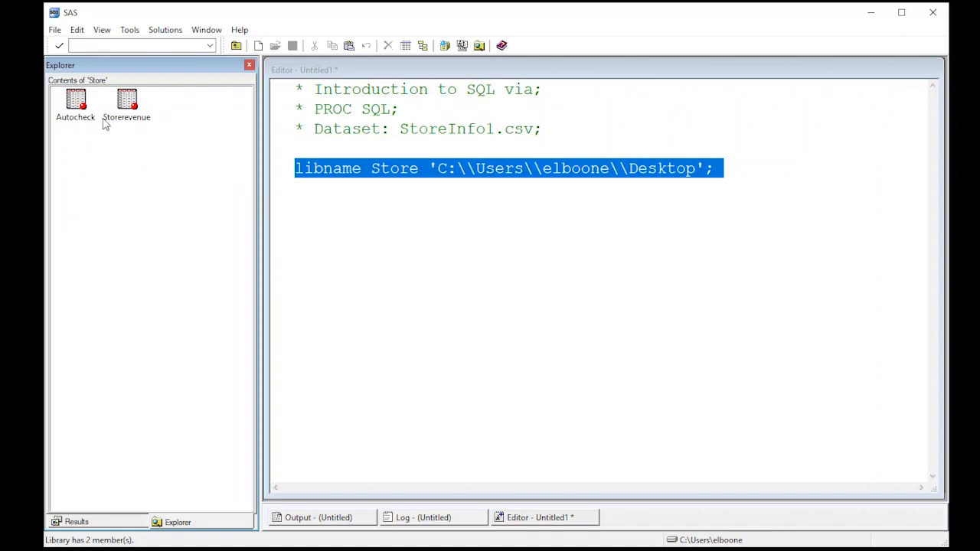
mouse_move(298, 203)
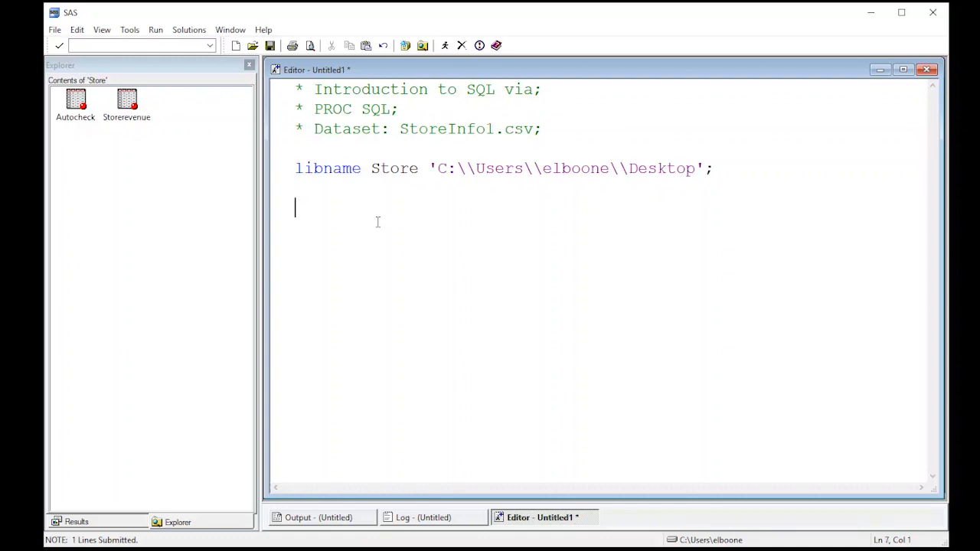
Write a PROC SQL; … QUIT; skeleton with an empty line between.
type("PROC SQ")
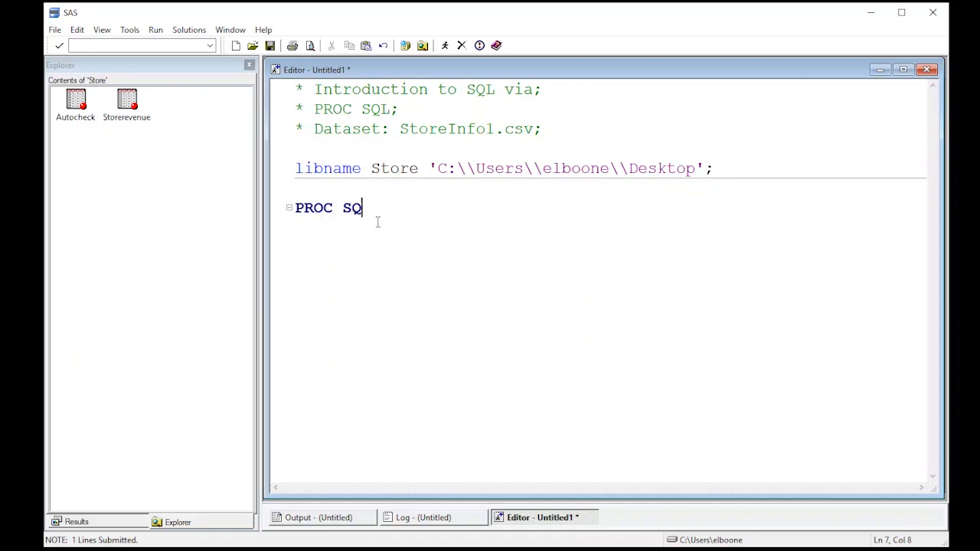
type("L;")
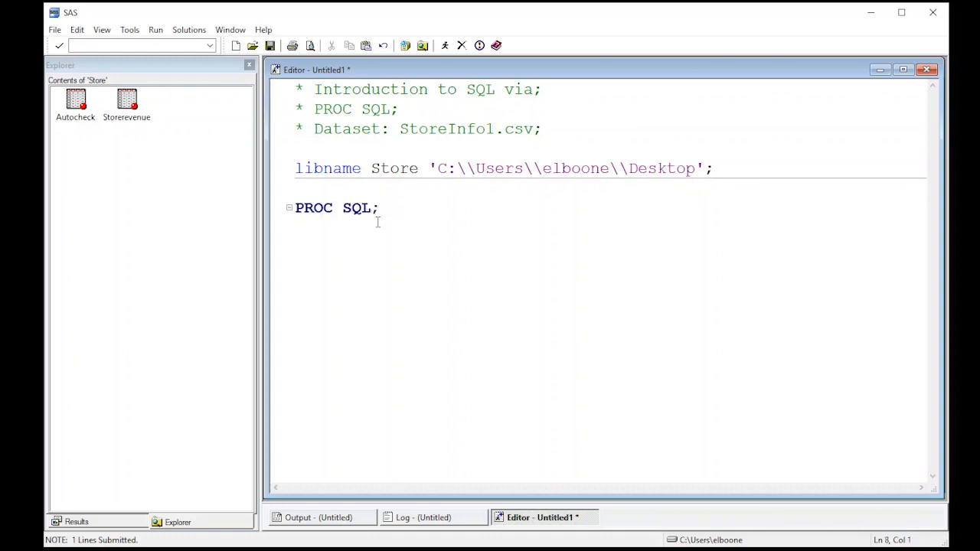
type("QUIT;")
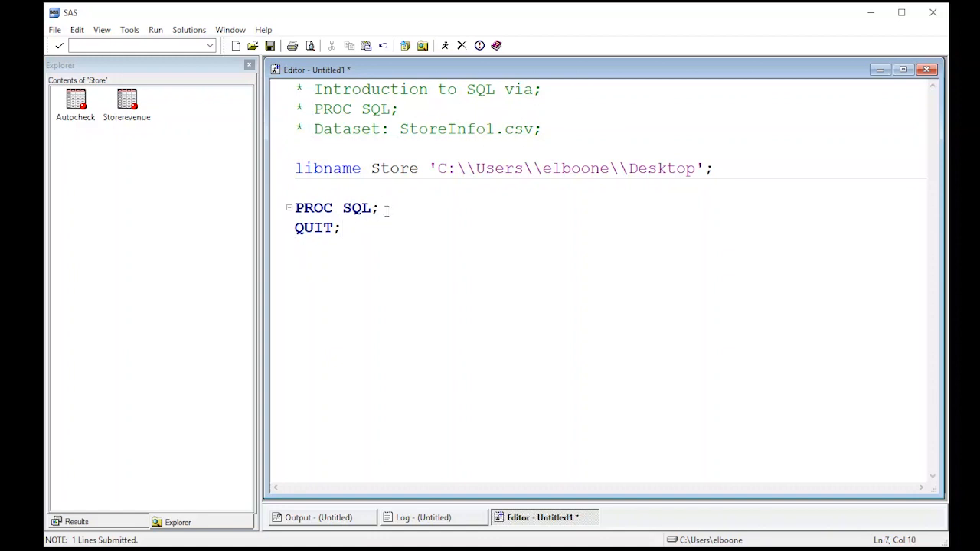
key("enter")
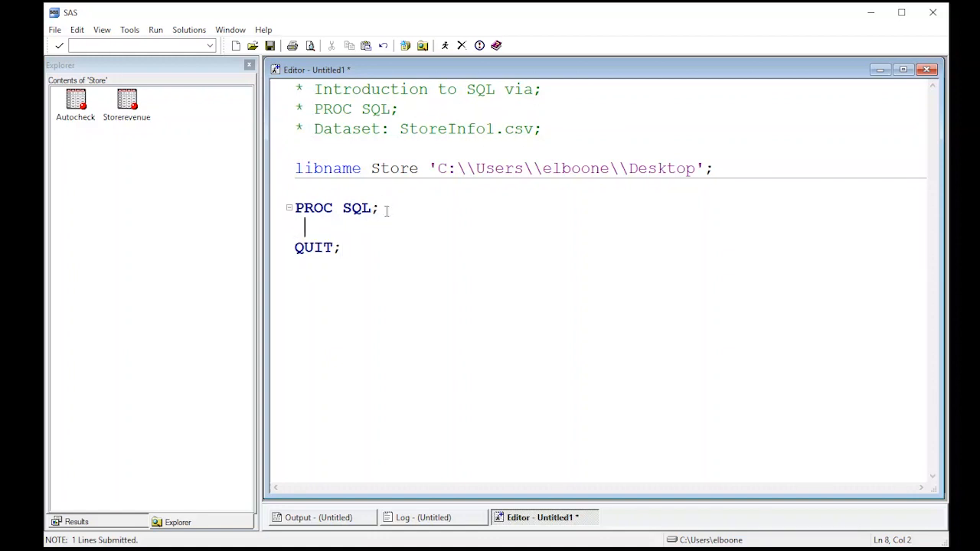
Fill in SELECT * FROM store.storerevenue; inside the SQL block.
type("s")
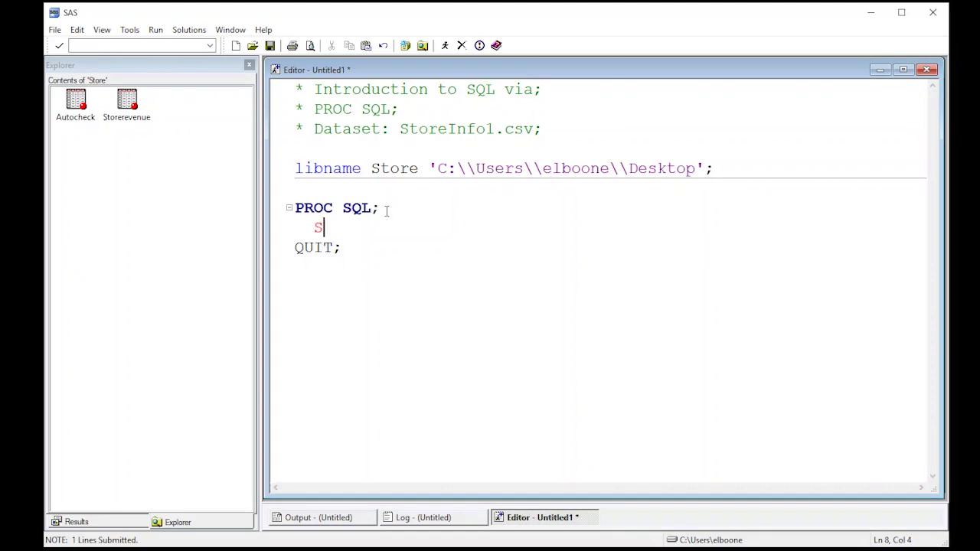
type("ELECT")
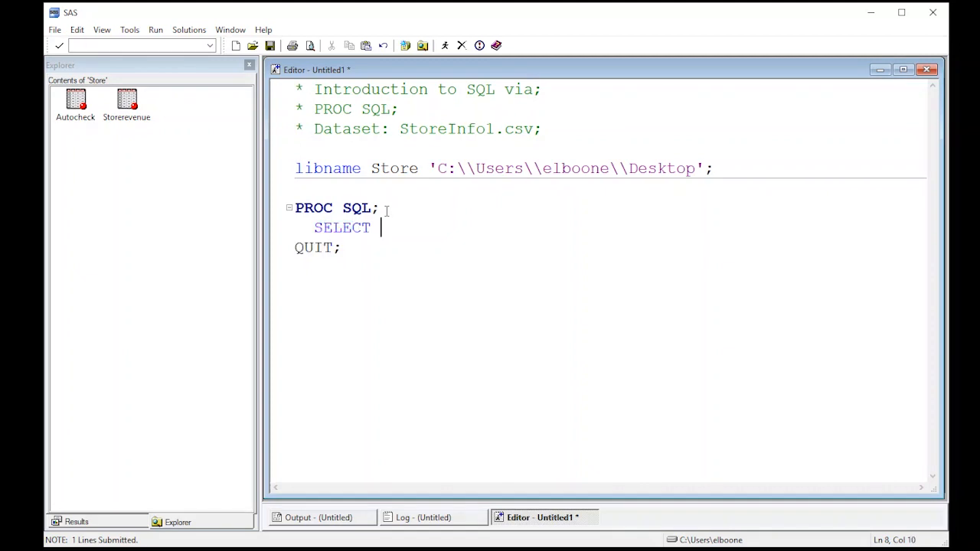
type("*")
type("FROM")
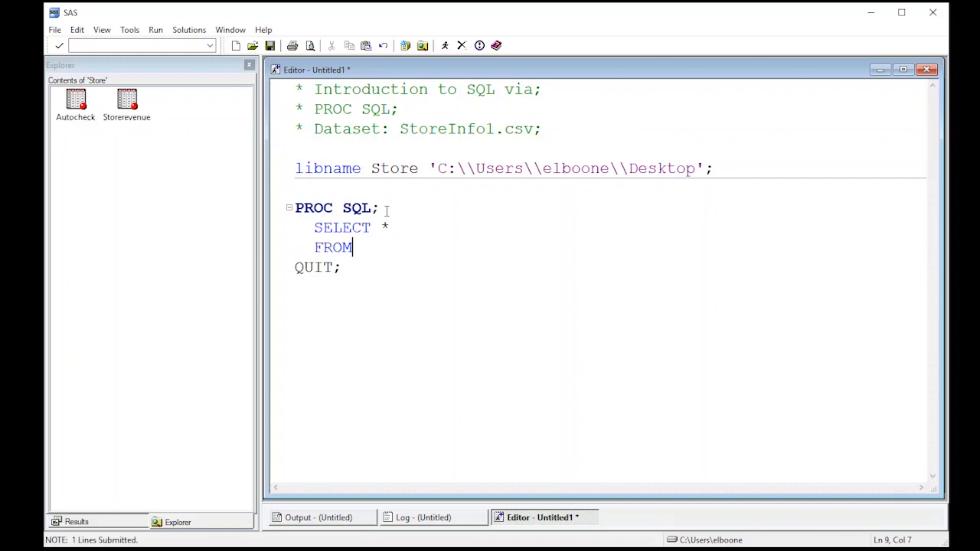
type("s")
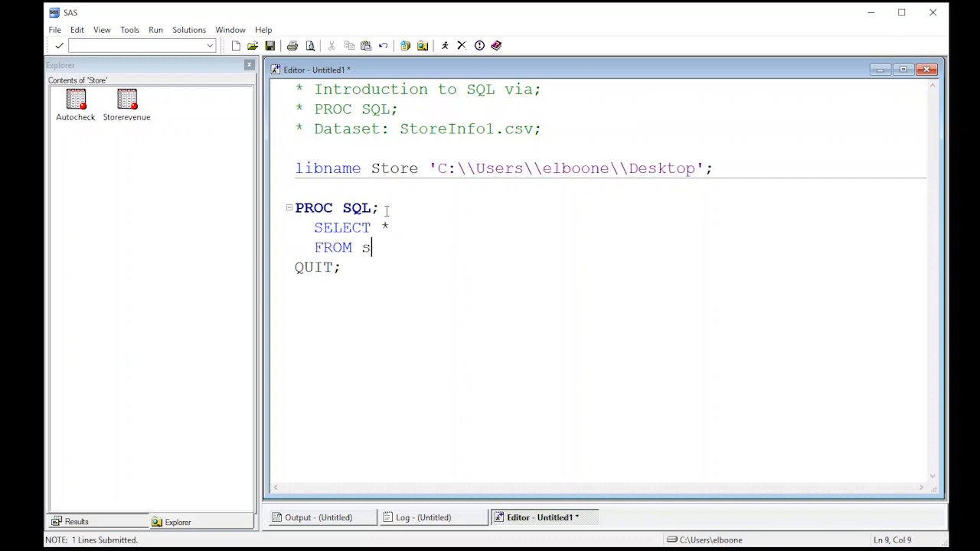
type("tore.")
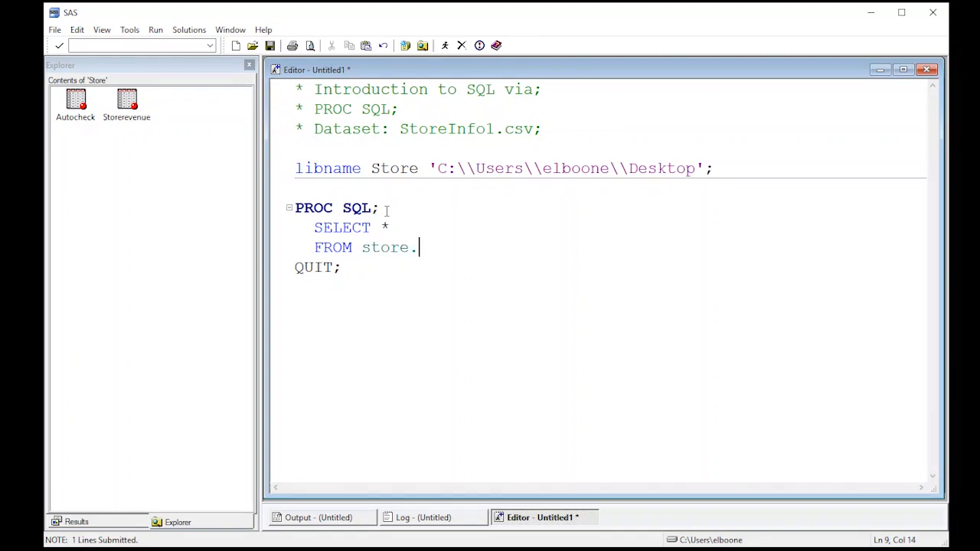
type("sr")
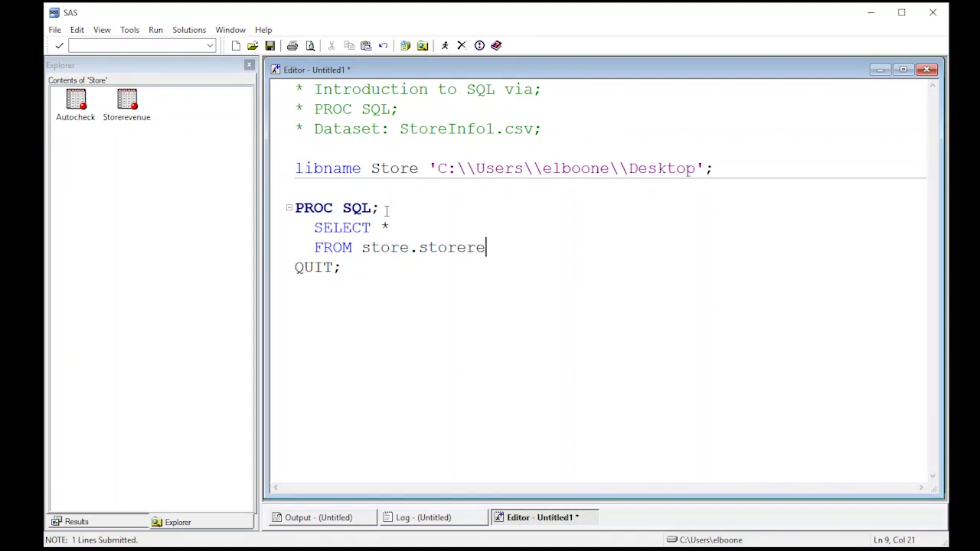
type("venue")
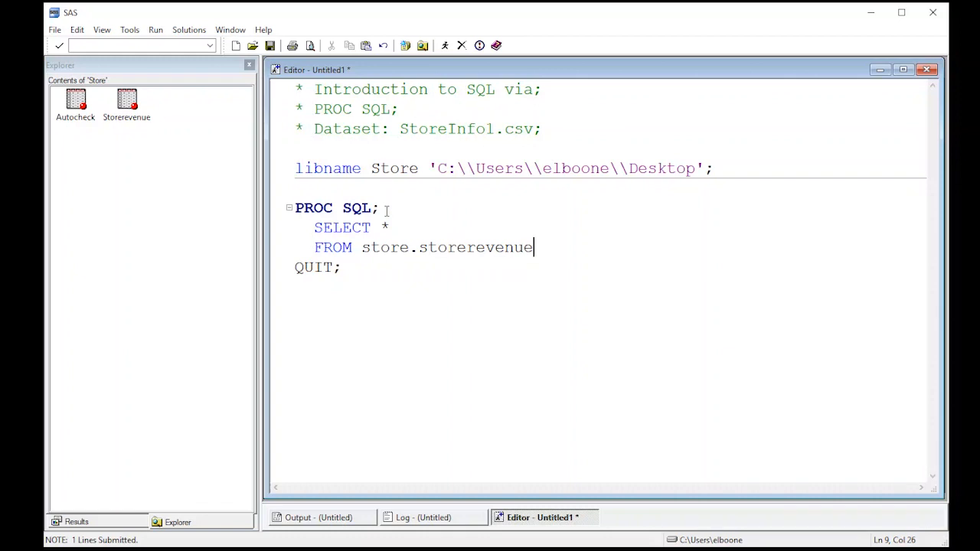
type(";")
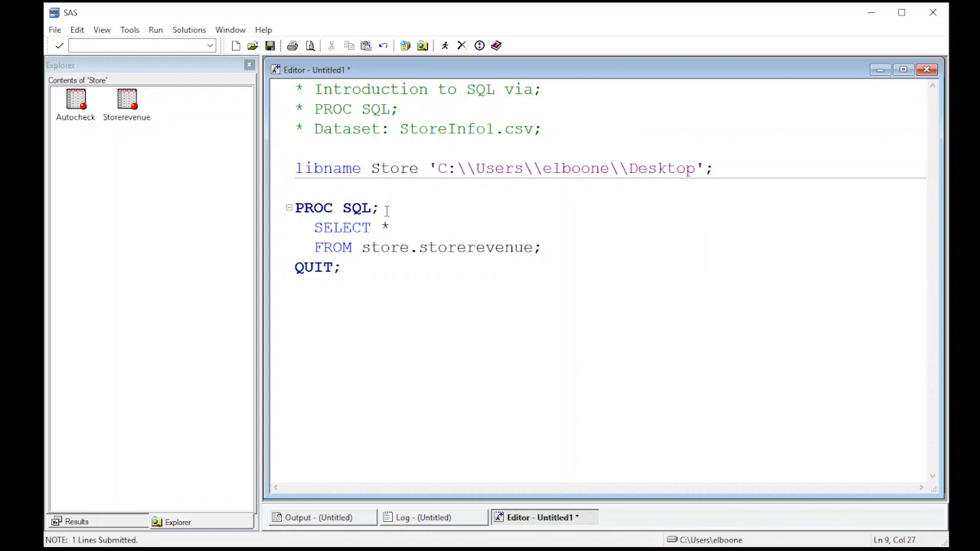
left_click(543, 247)
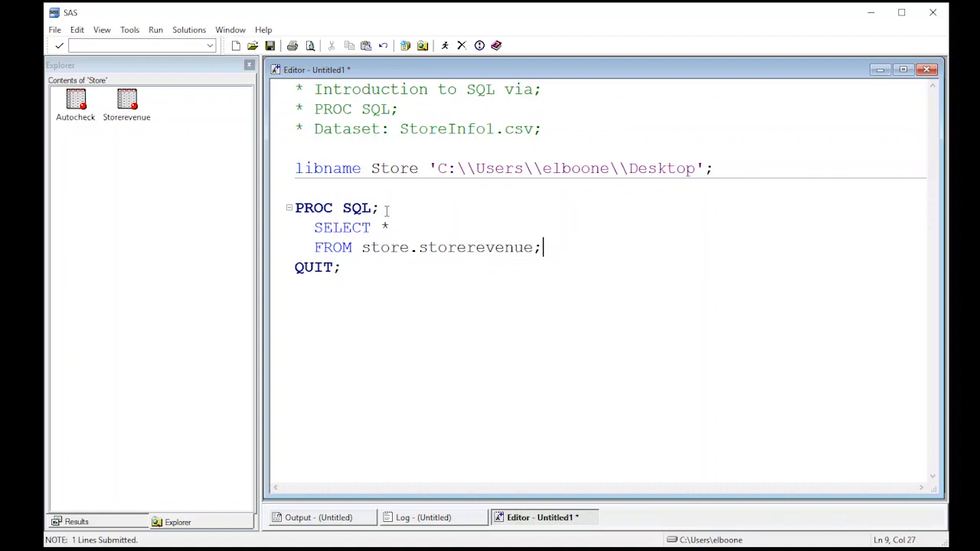
mouse_move(377, 275)
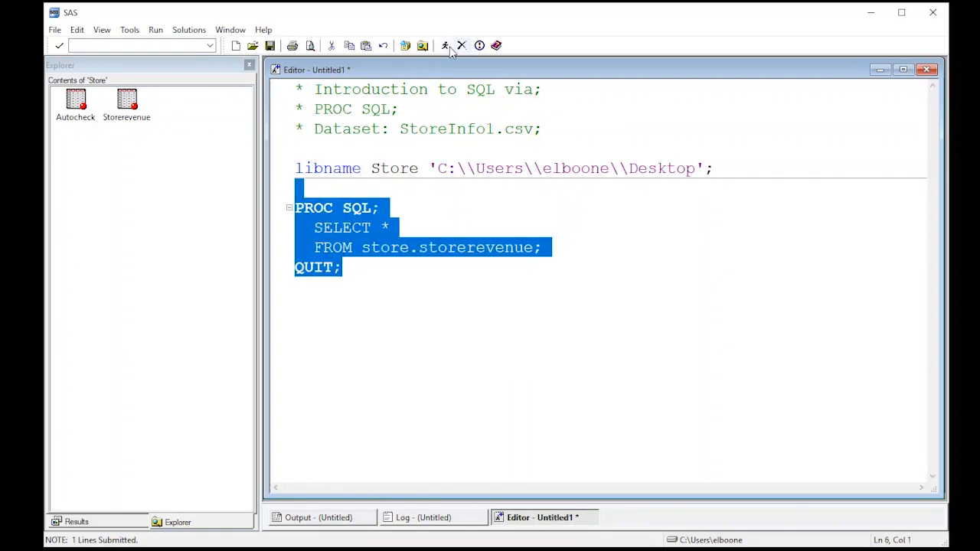
Submit the storerevenue query to list each Store's Revenue, then return to the code.
left_click(446, 46)
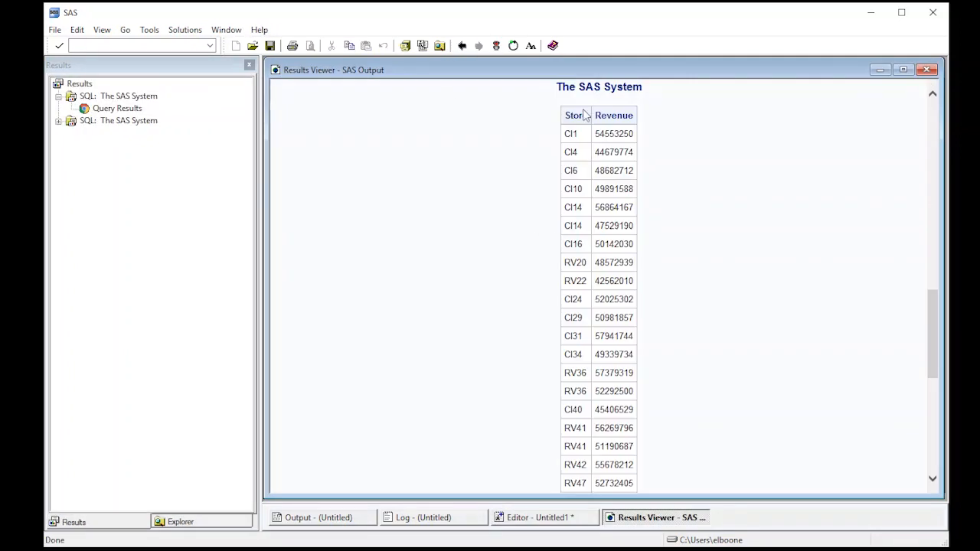
mouse_move(565, 224)
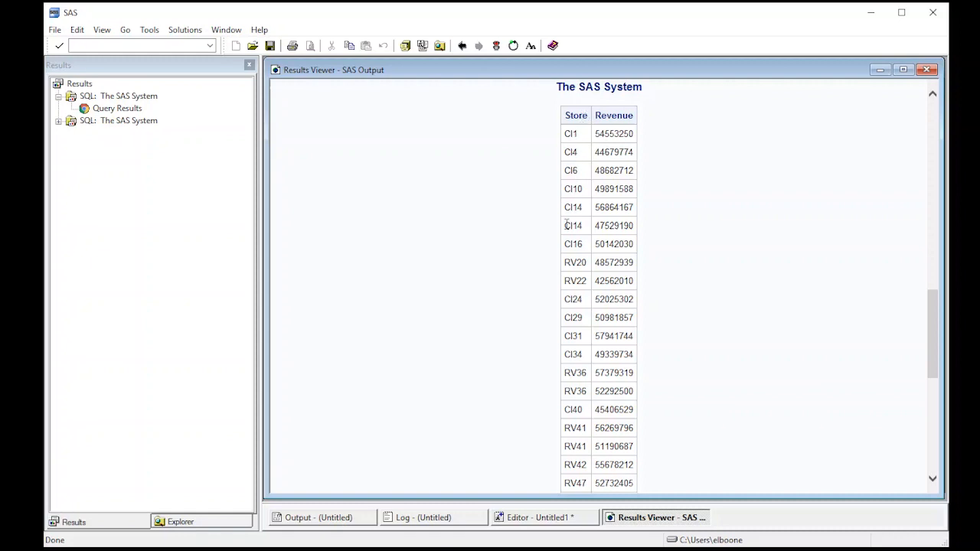
mouse_move(595, 246)
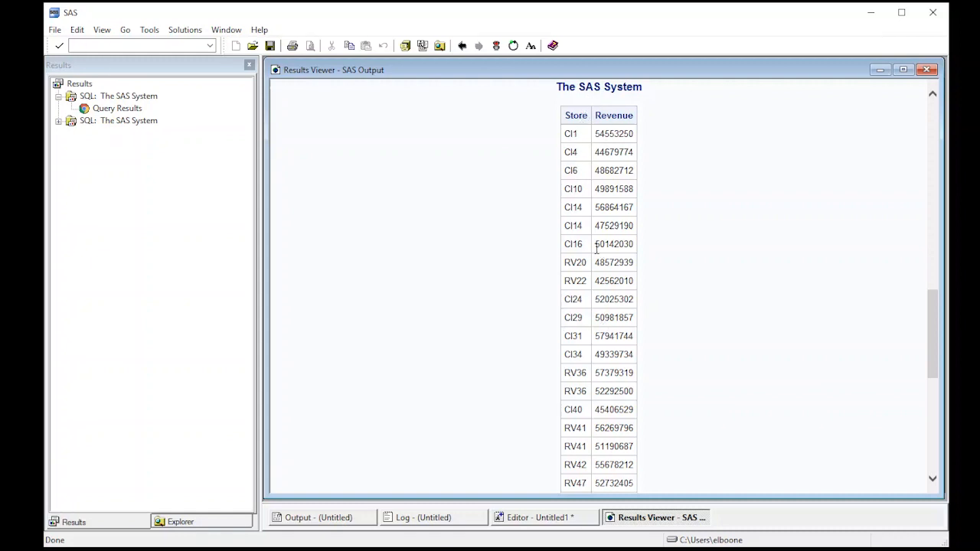
mouse_move(900, 92)
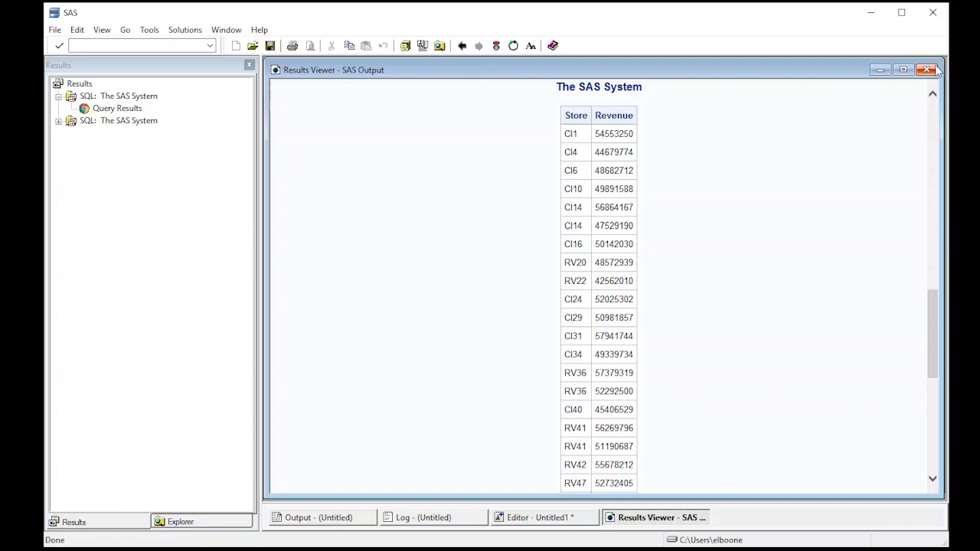
left_click(544, 517)
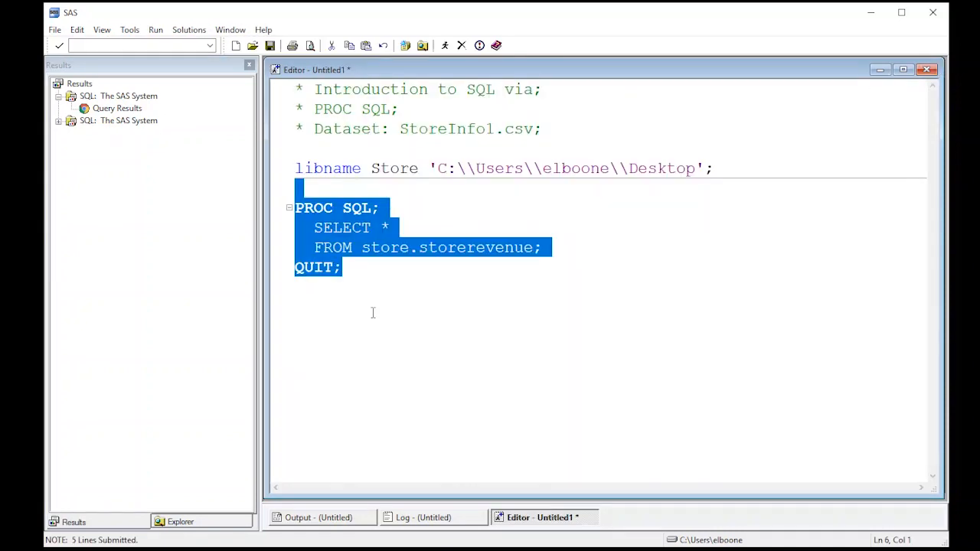
Below the first query, write PROC SQL; SELECT * FROM store.storerevenue.
left_click(326, 301)
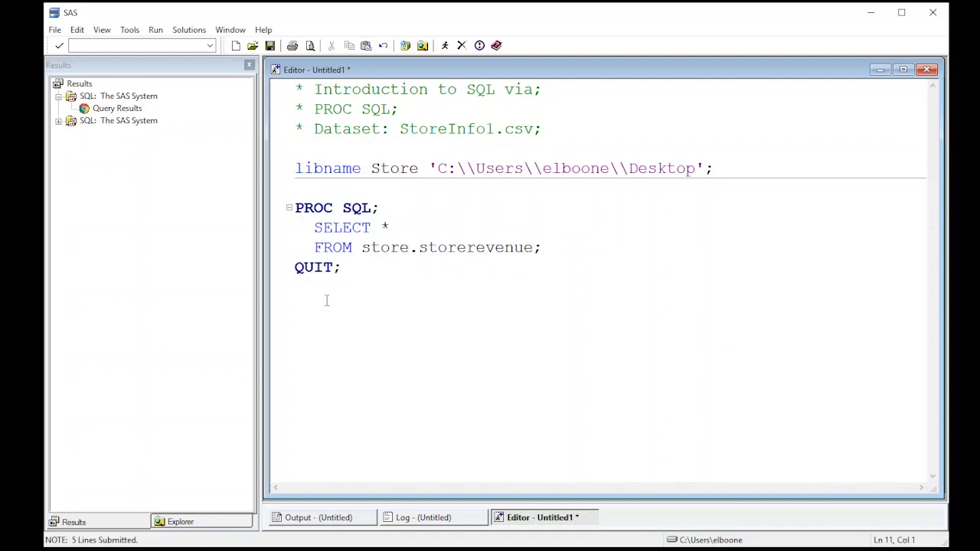
type("PROC")
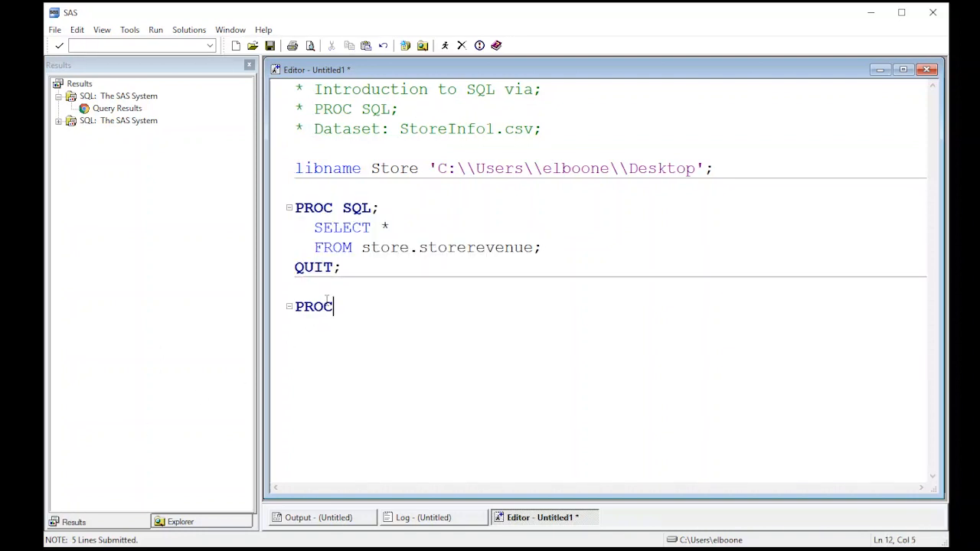
type("SQL;")
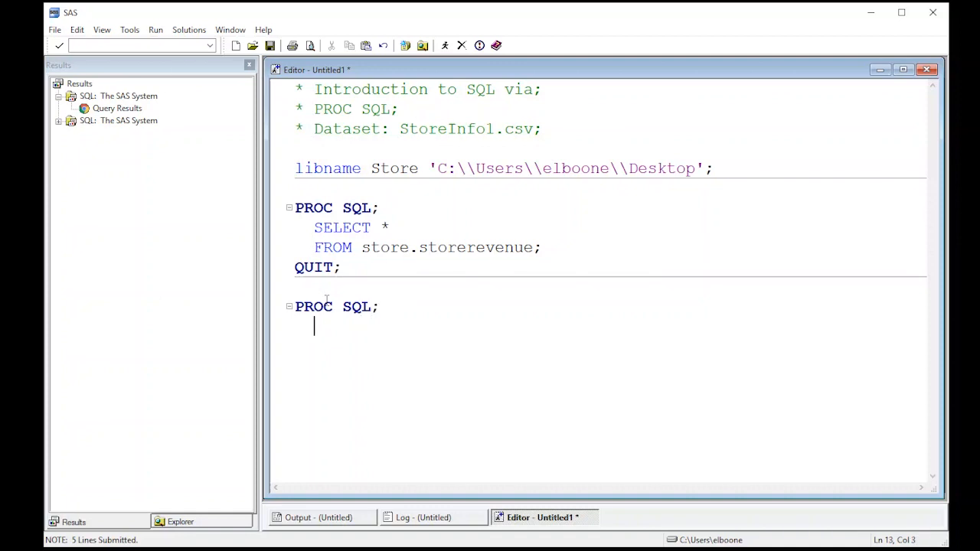
type("SELEC")
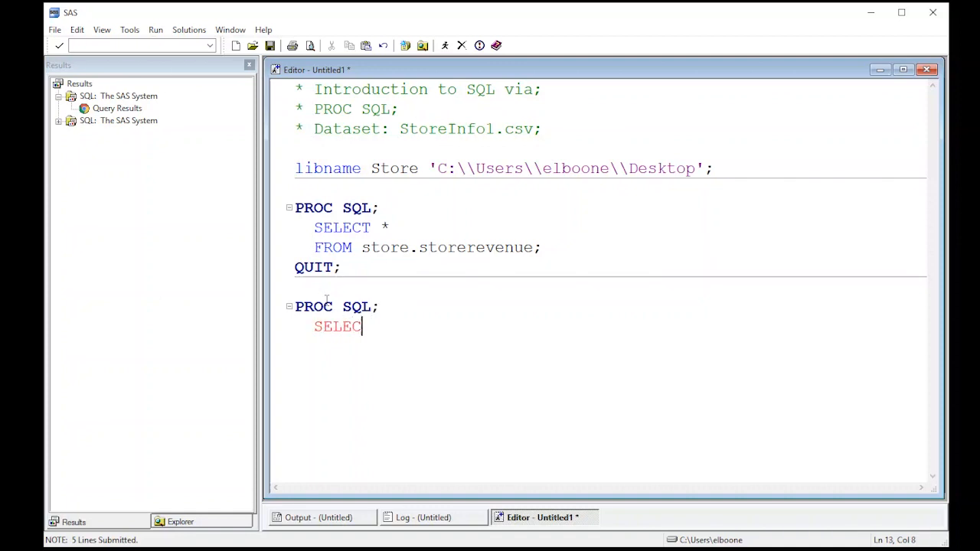
type("T *")
left_click(618, 346)
type("FROM st")
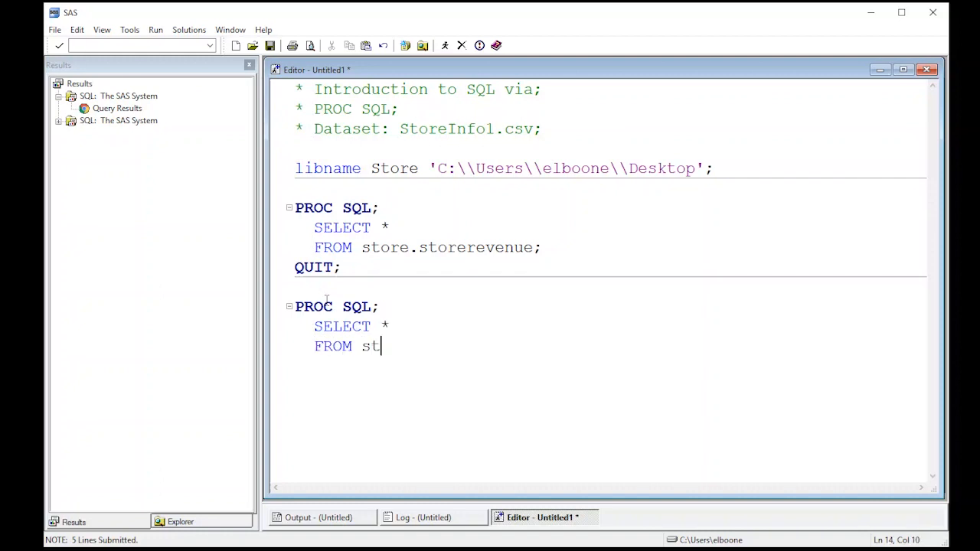
type("ore.storereve")
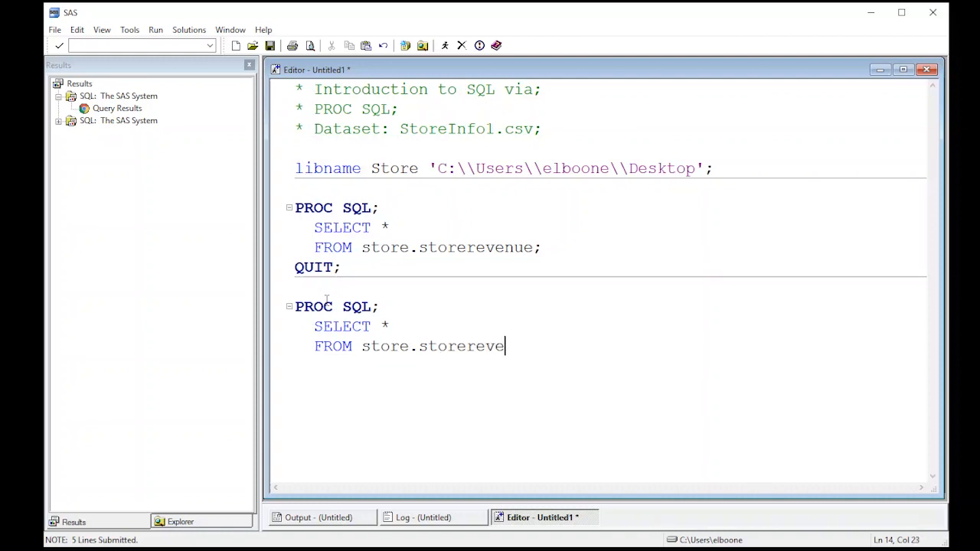
type("nue;")
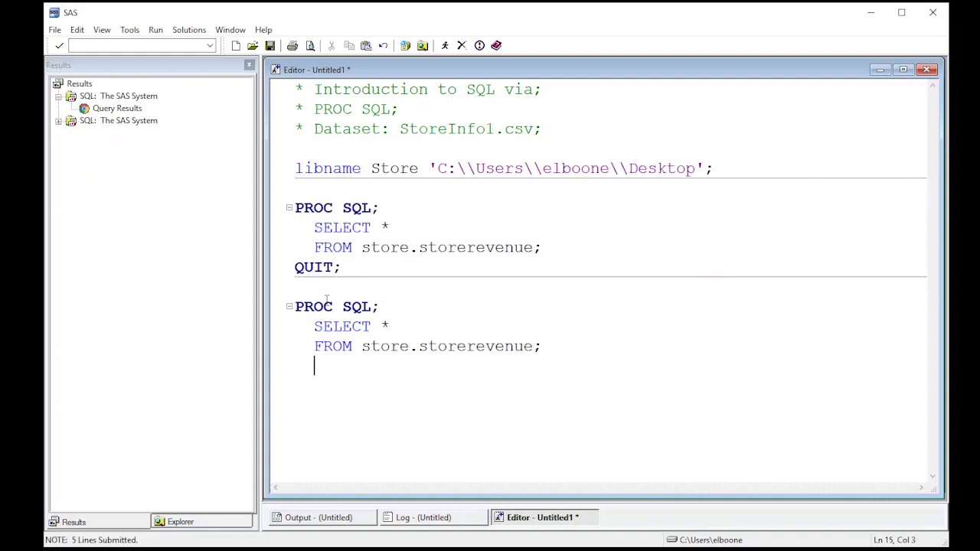
Add the condition WHERE store = "CI1"; and close the block with QUIT;.
type("WHERE")
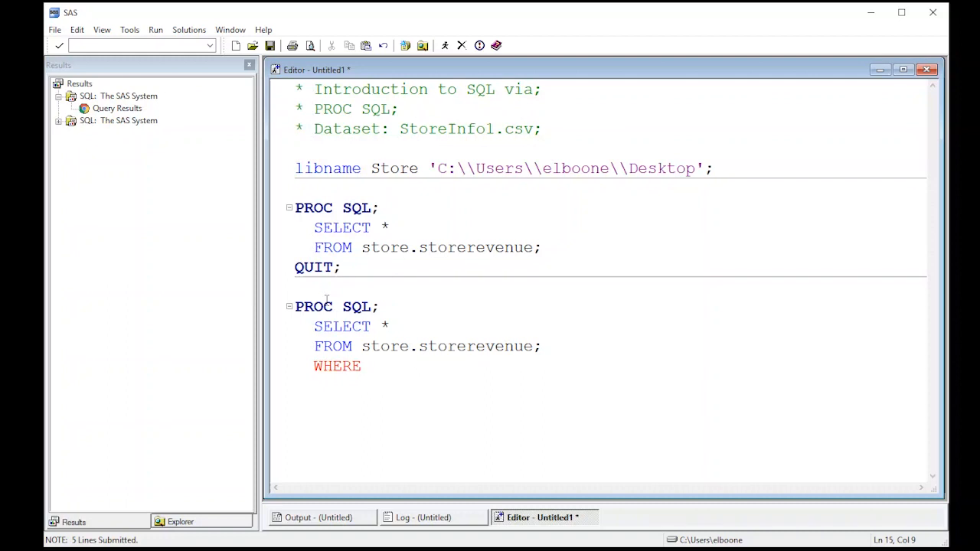
type("store = C")
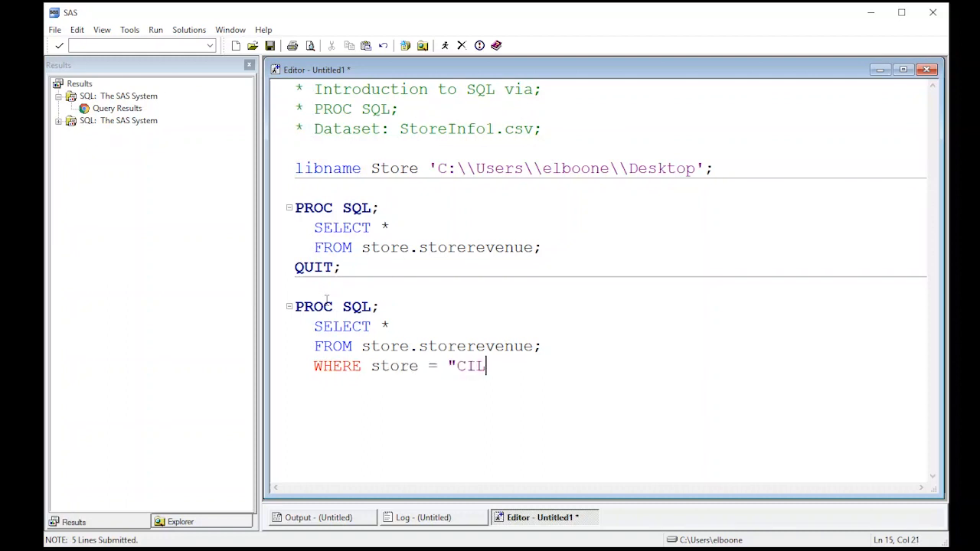
type("1\";")
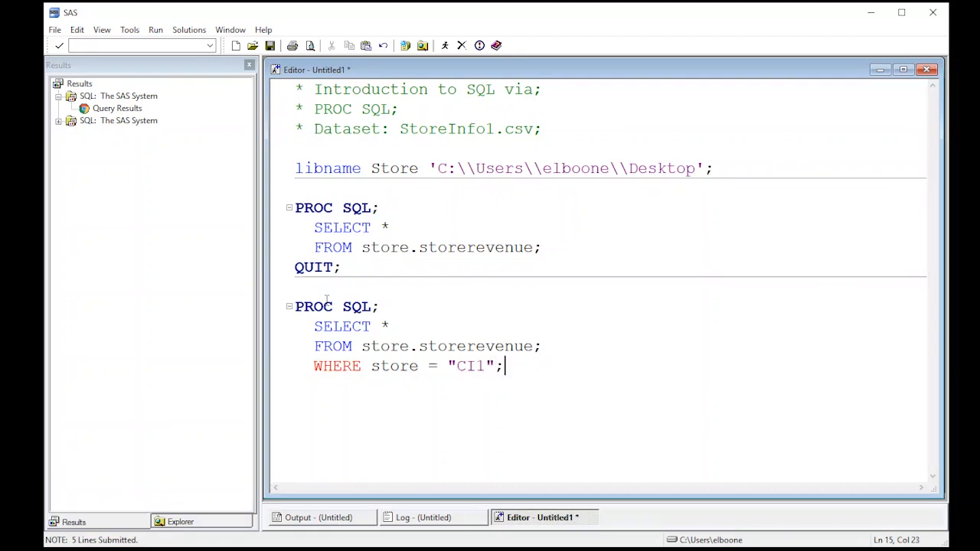
mouse_move(410, 386)
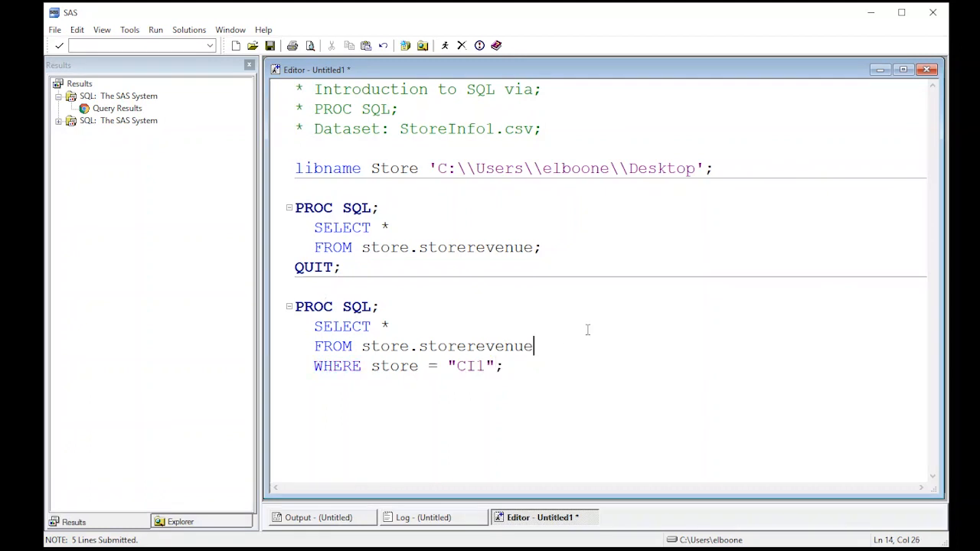
left_click(508, 366)
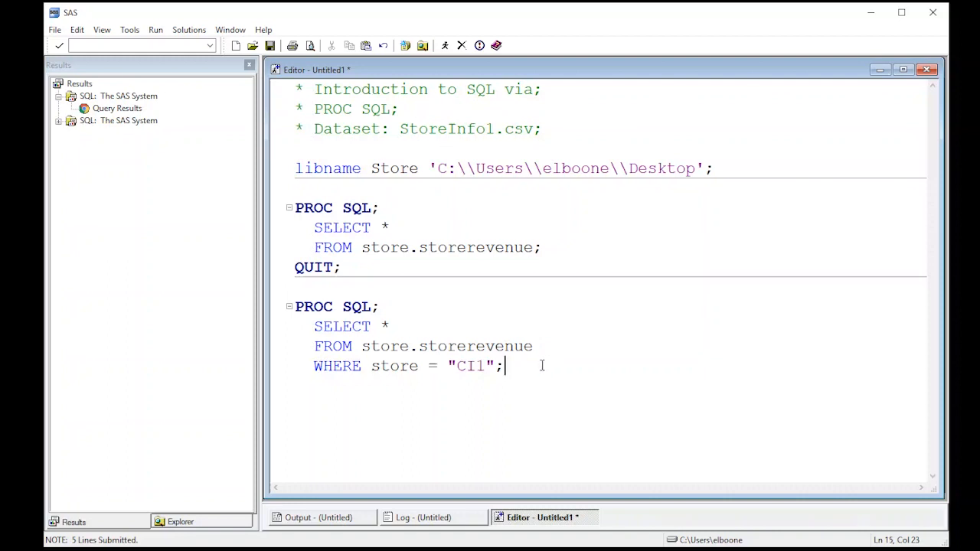
type("Q")
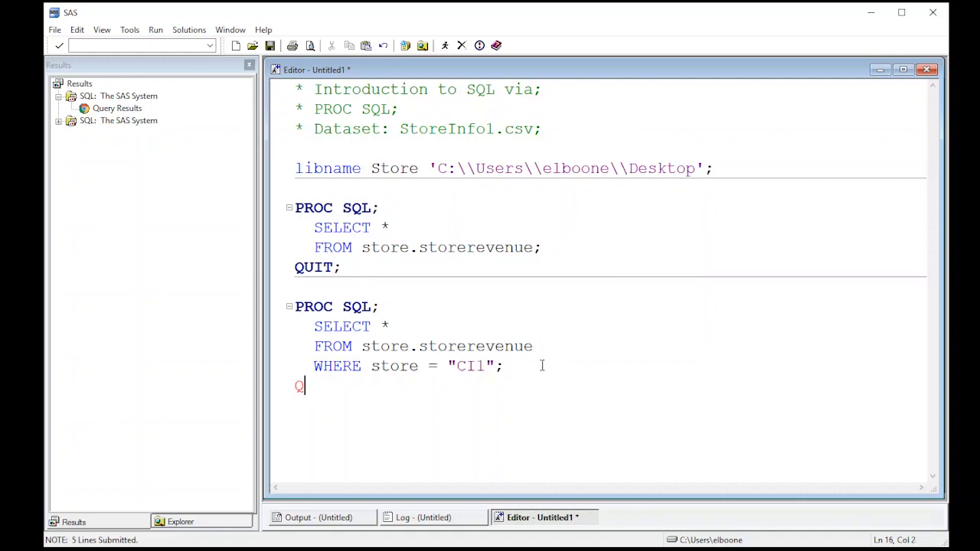
type("UIT;")
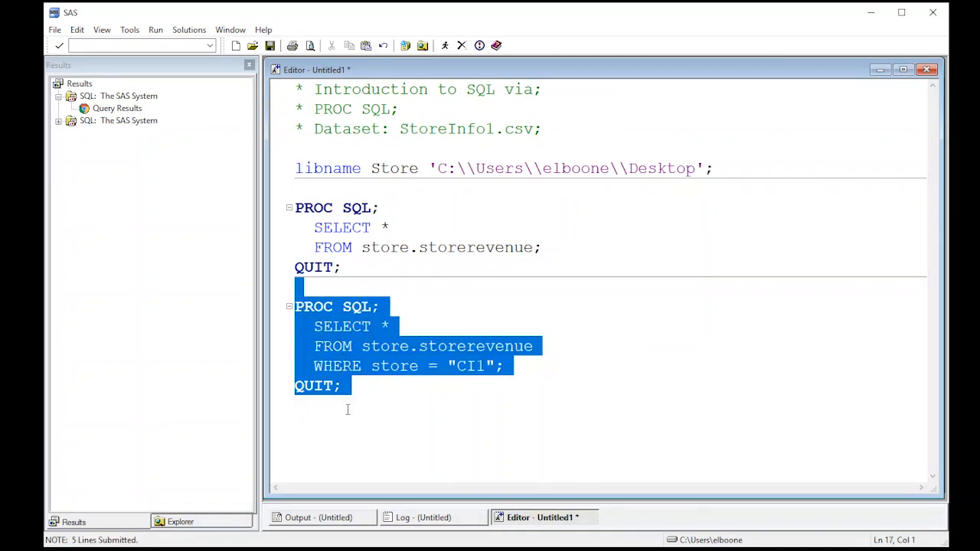
Submit the CI1 filter query to list its two matching revenue rows.
left_click(439, 45)
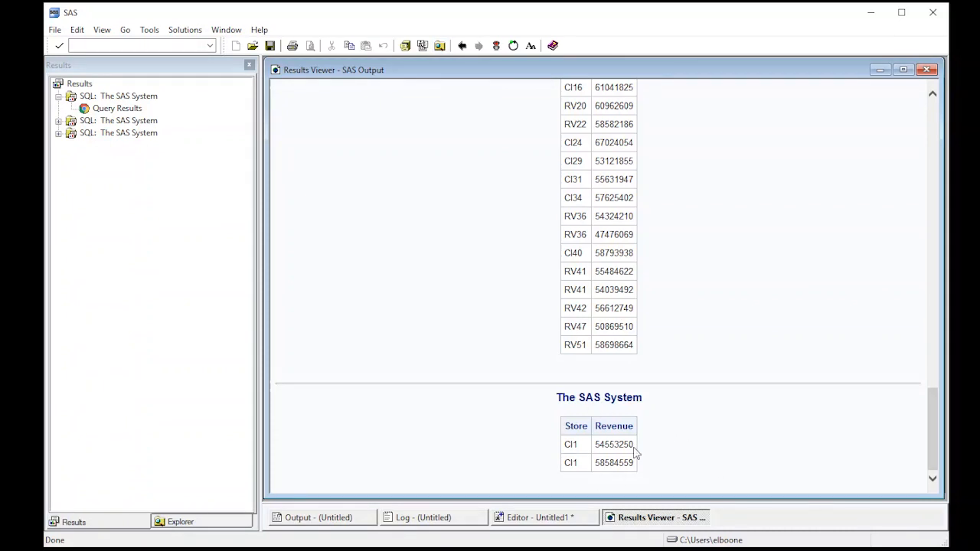
mouse_move(577, 456)
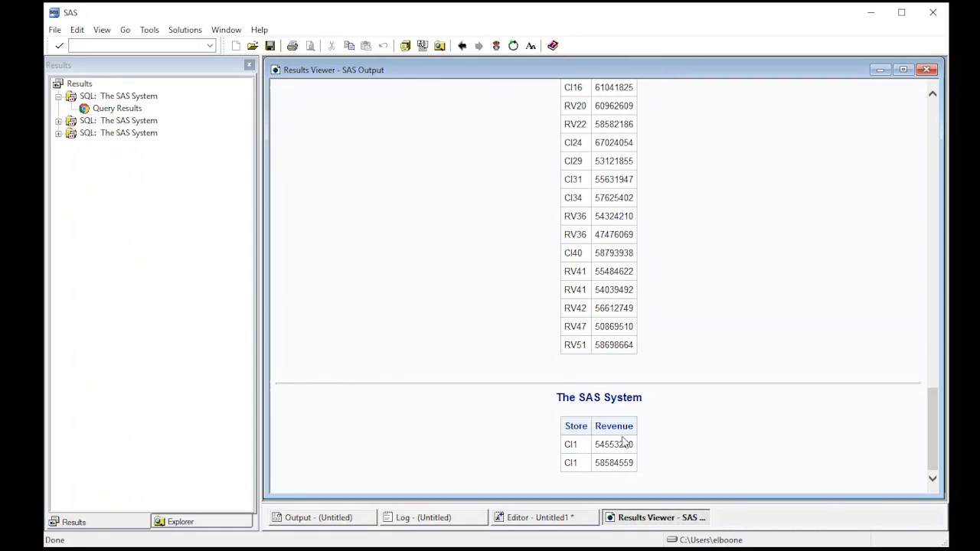
mouse_move(577, 462)
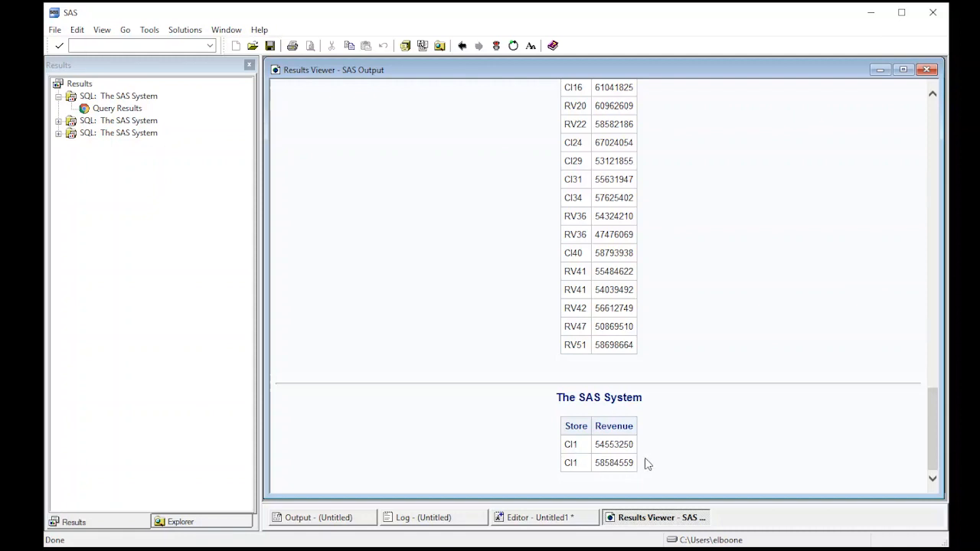
mouse_move(593, 476)
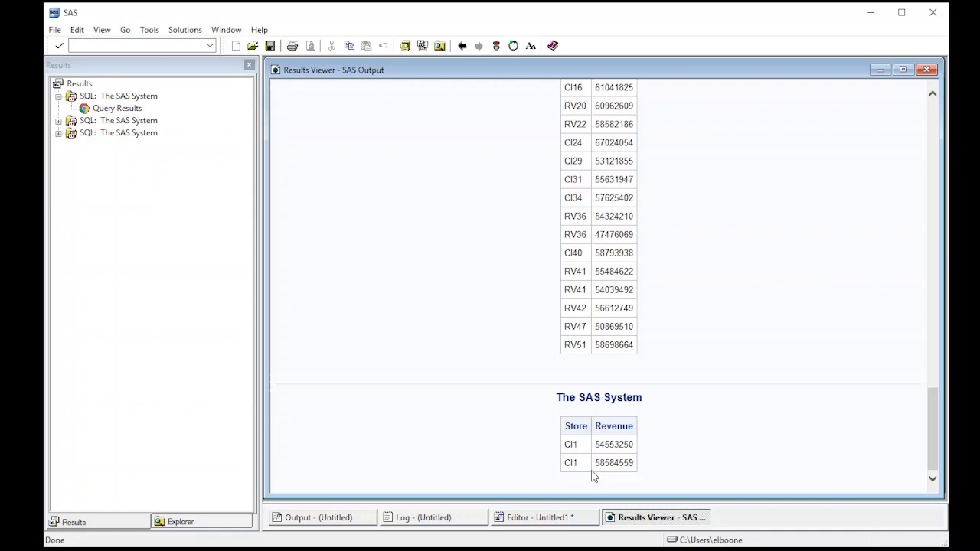
mouse_move(578, 458)
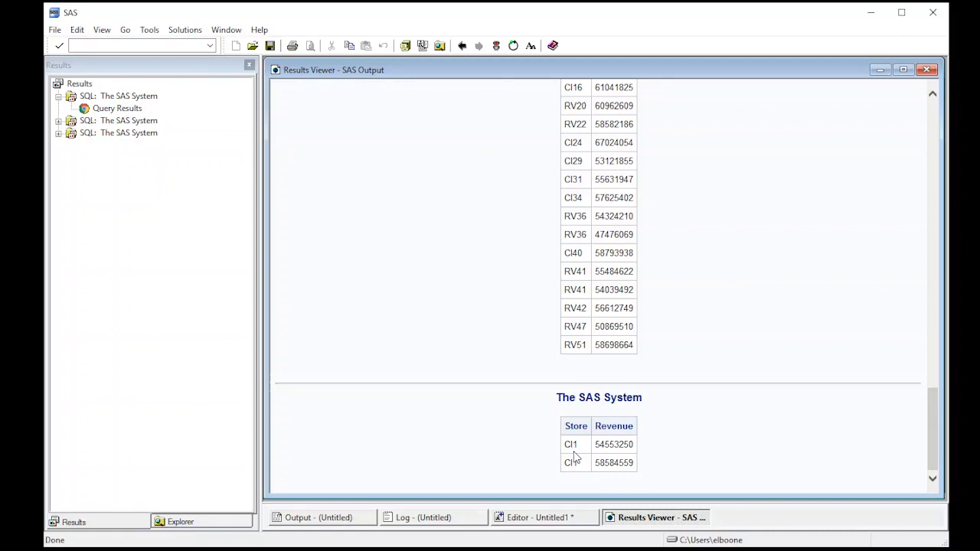
mouse_move(927, 72)
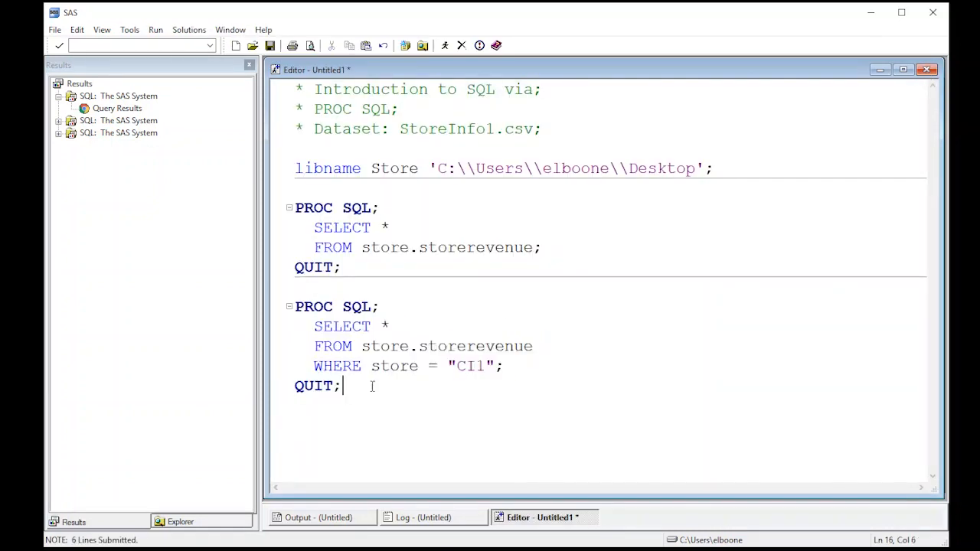
Start a third PROC SQL … QUIT; block below the second query.
key("Enter")
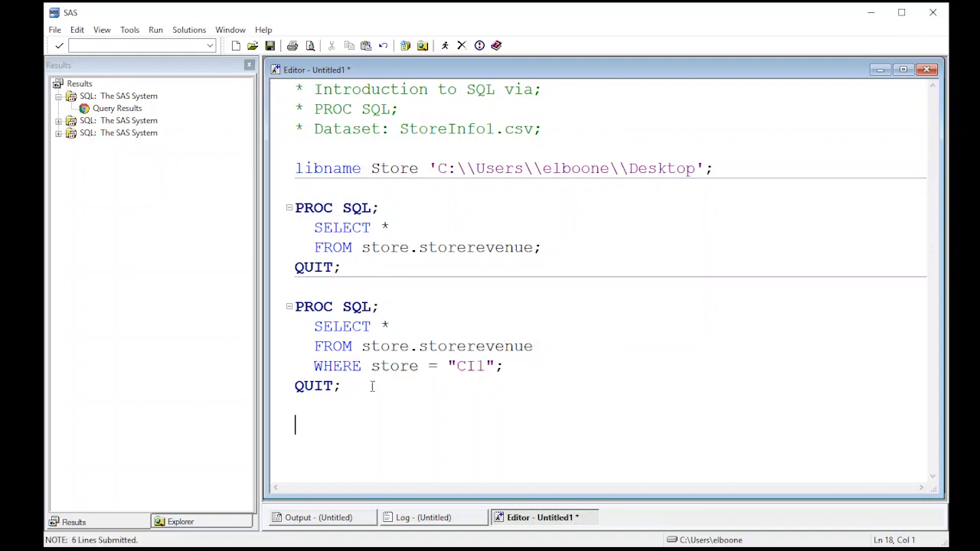
type("PROC SQL")
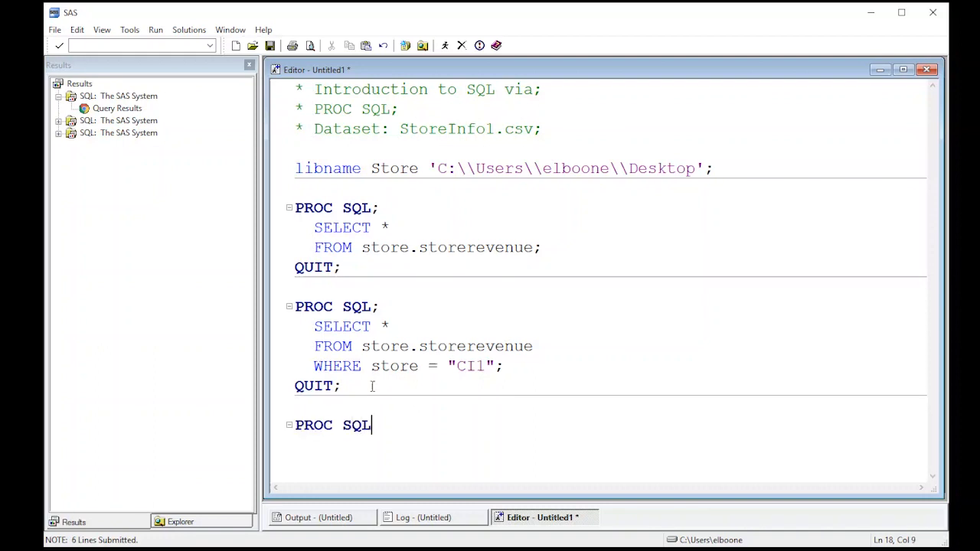
mouse_move(367, 375)
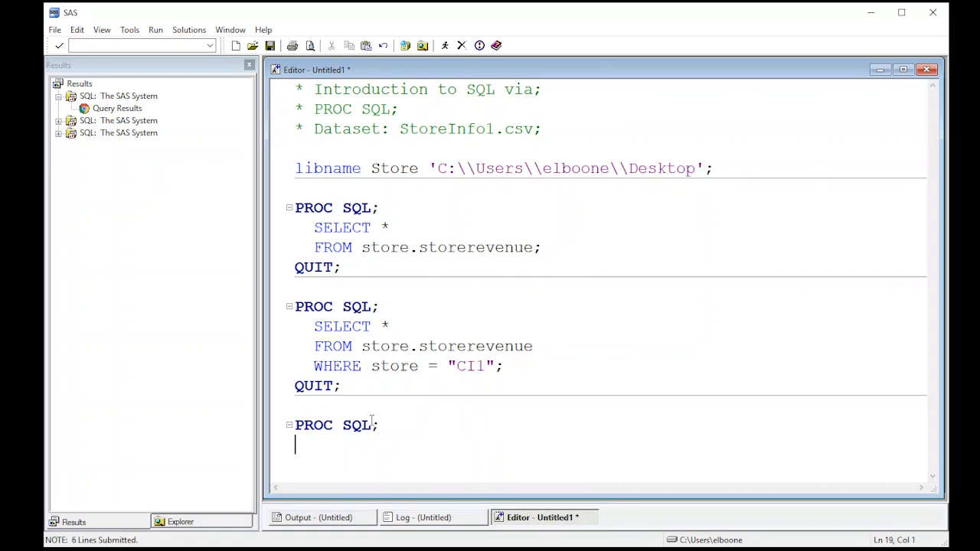
type("QUIT;")
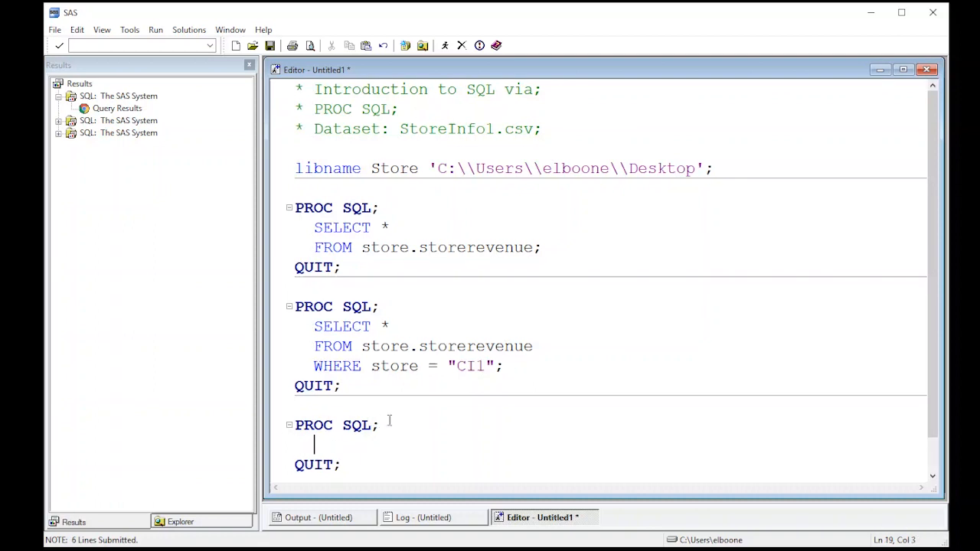
Begin the block with CREATE TABLE store.storeCI1 AS SELECT.
type("CREATE")
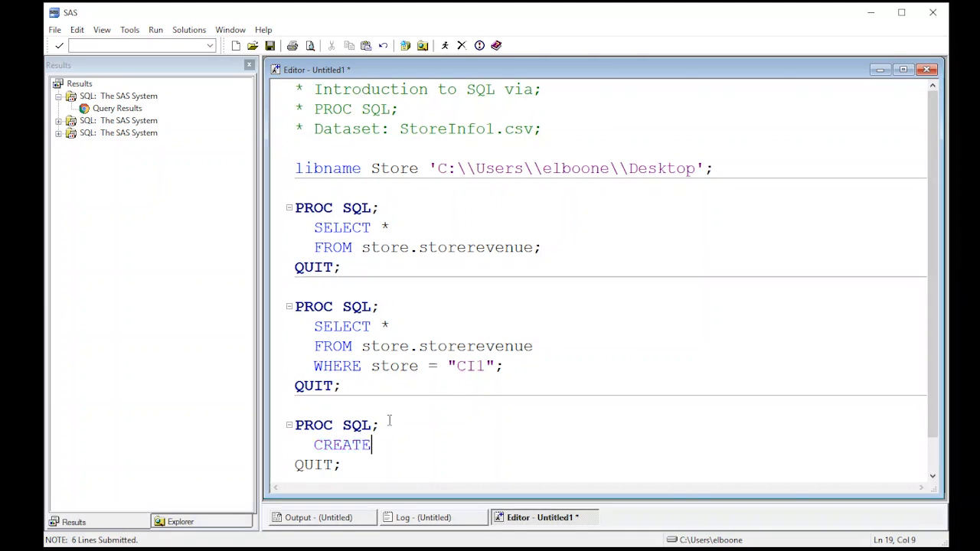
type("TABLE")
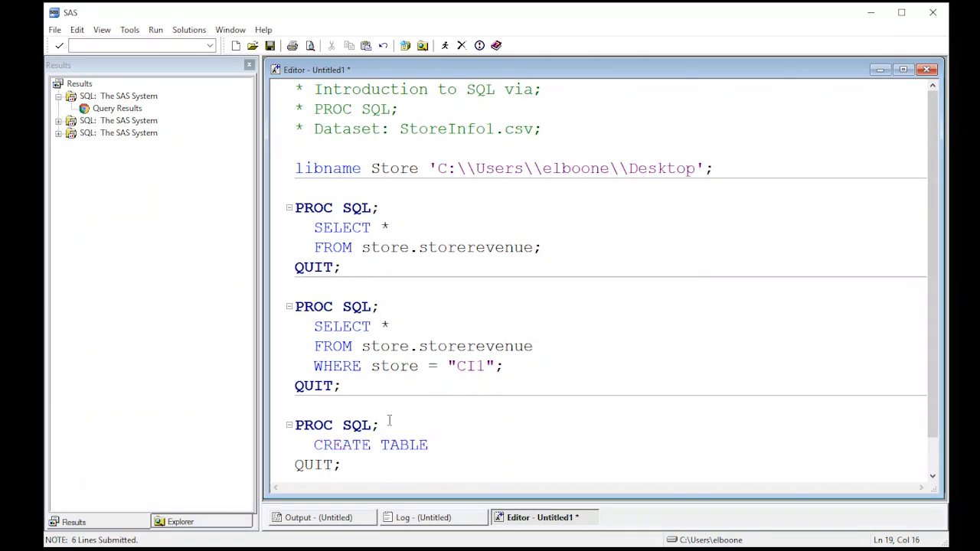
type("store")
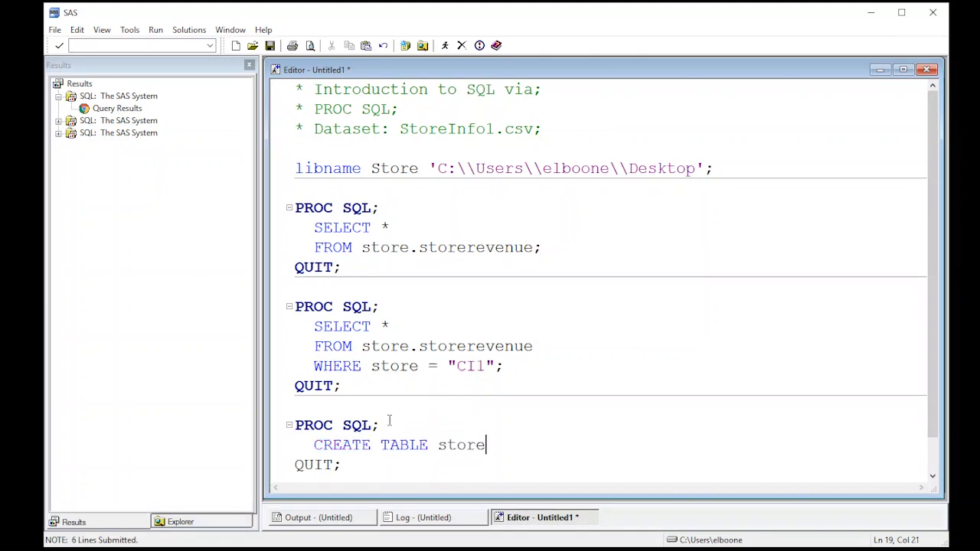
type(".s")
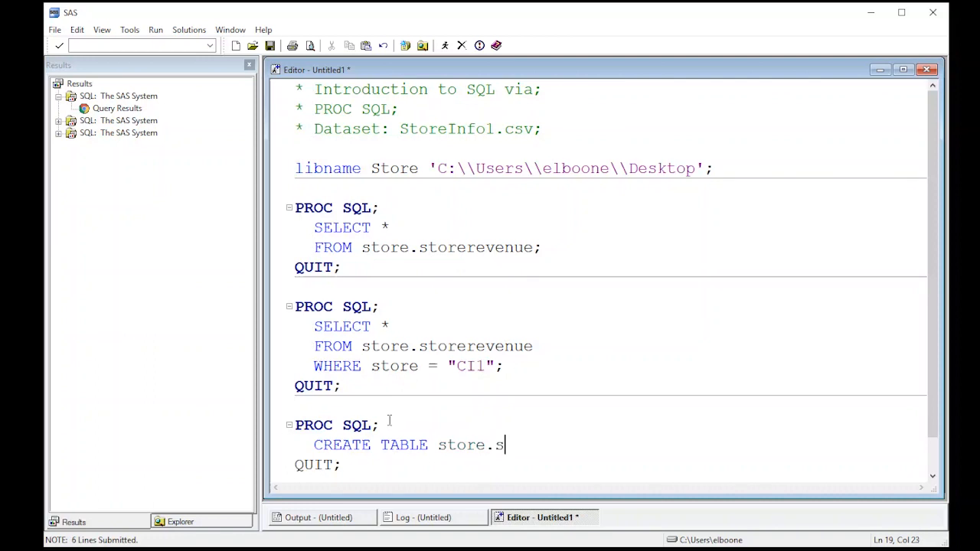
type("toreC")
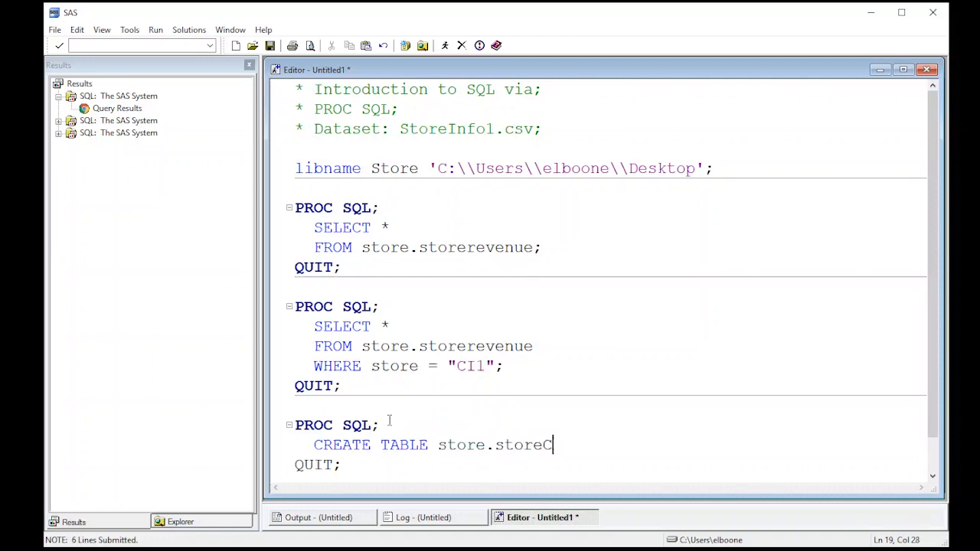
type("I1")
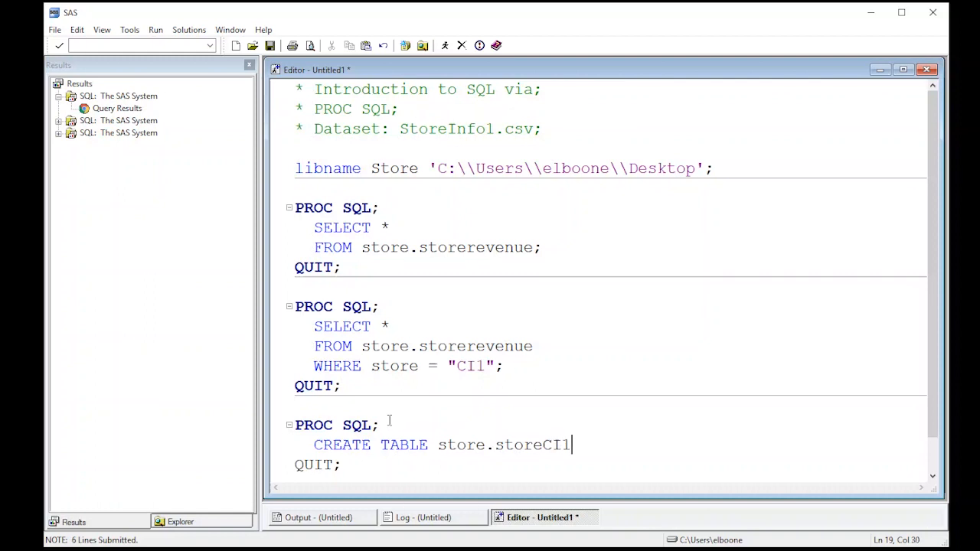
type("AS")
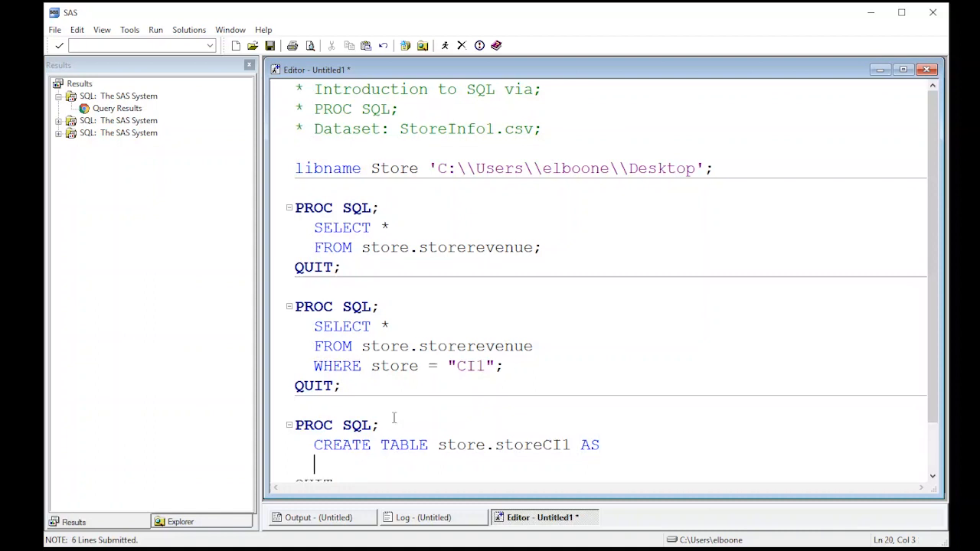
type("SELECT *")
type("F")
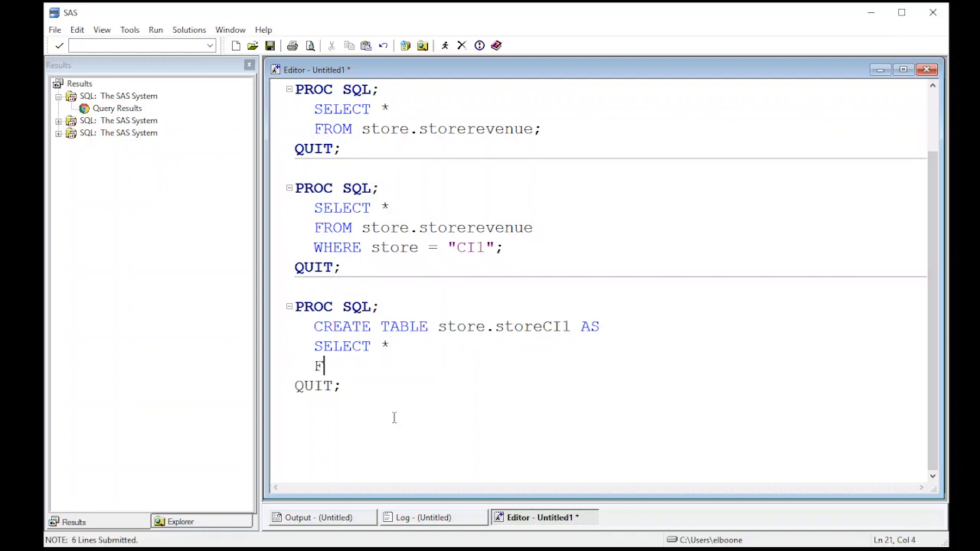
Complete the query with * FROM store.storerevenue WHERE store = "CI1";.
type("ROM store.sto")
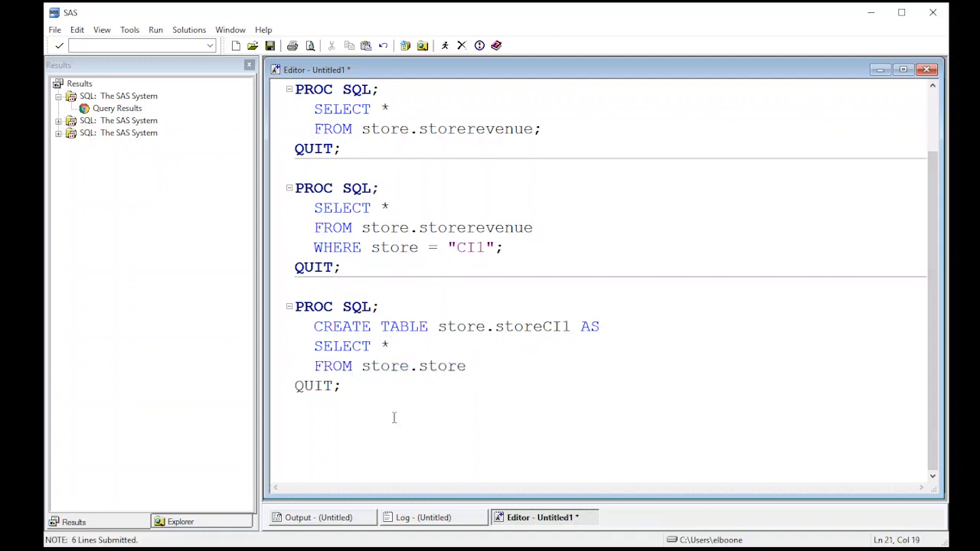
type("reve")
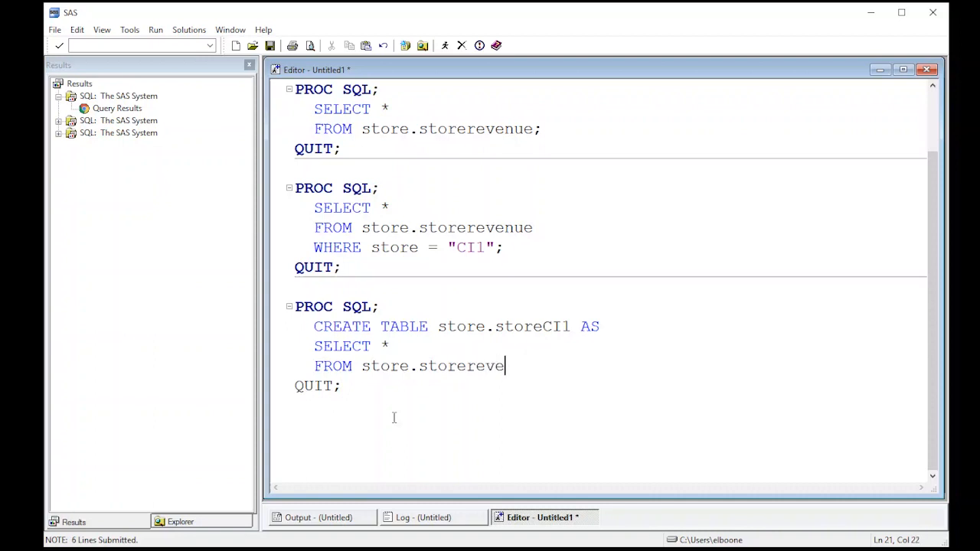
type("nue")
type("WHERE store =")
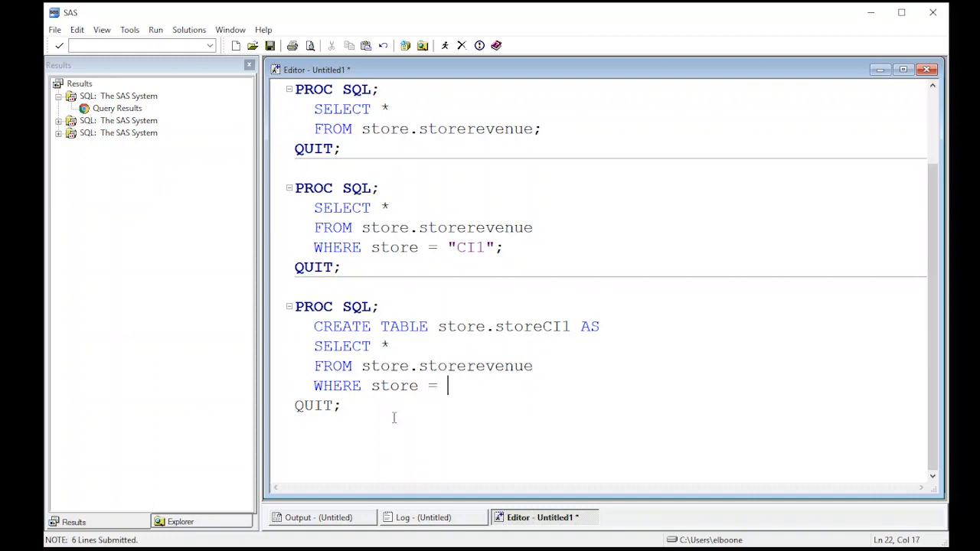
type("\"CI1\"")
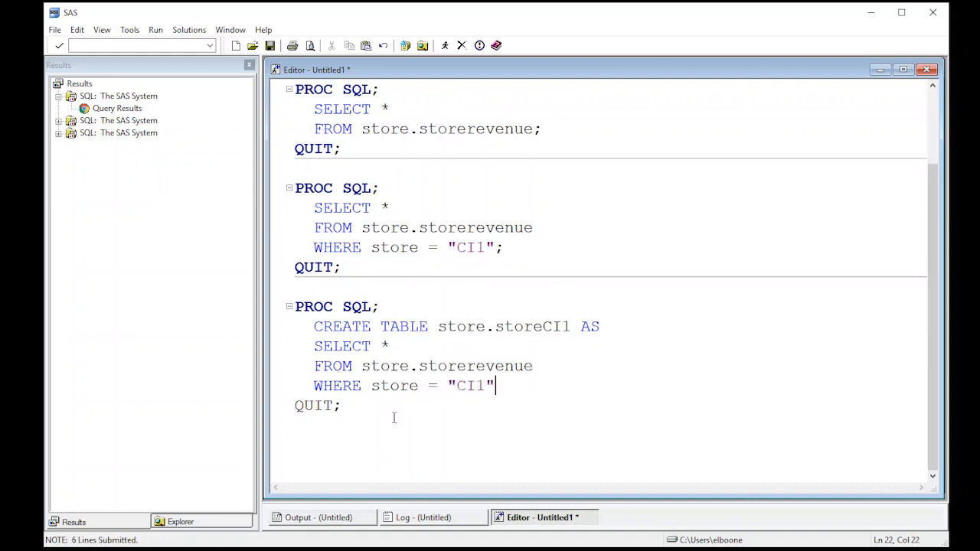
type(";")
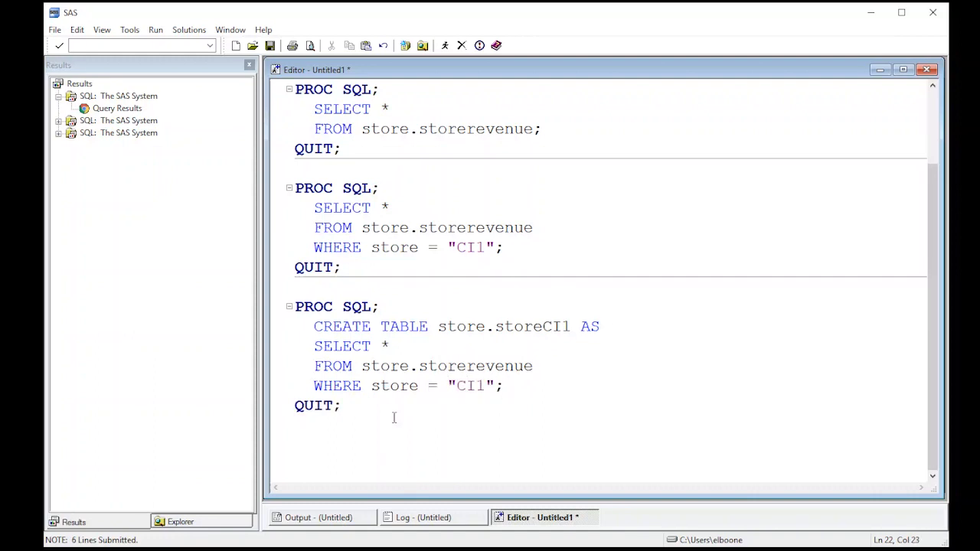
mouse_move(443, 329)
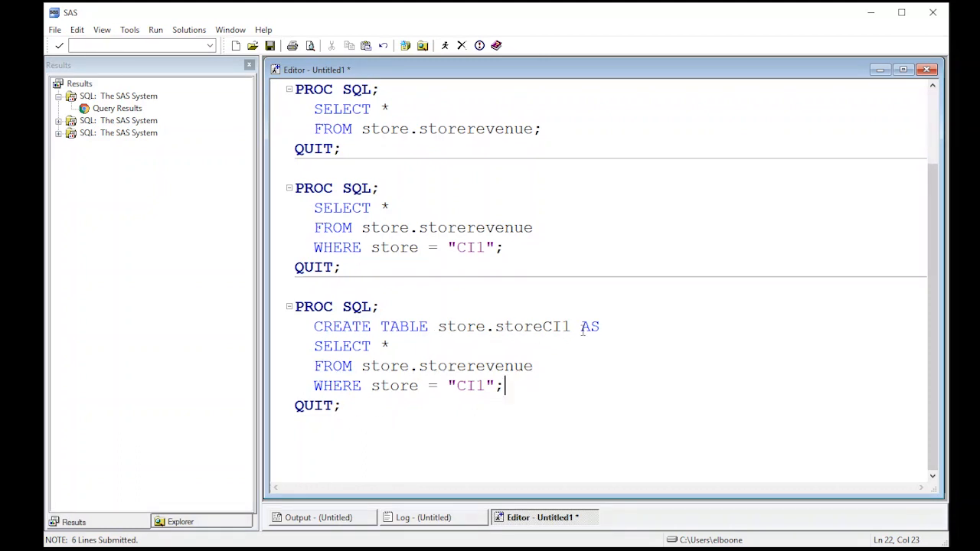
mouse_move(435, 344)
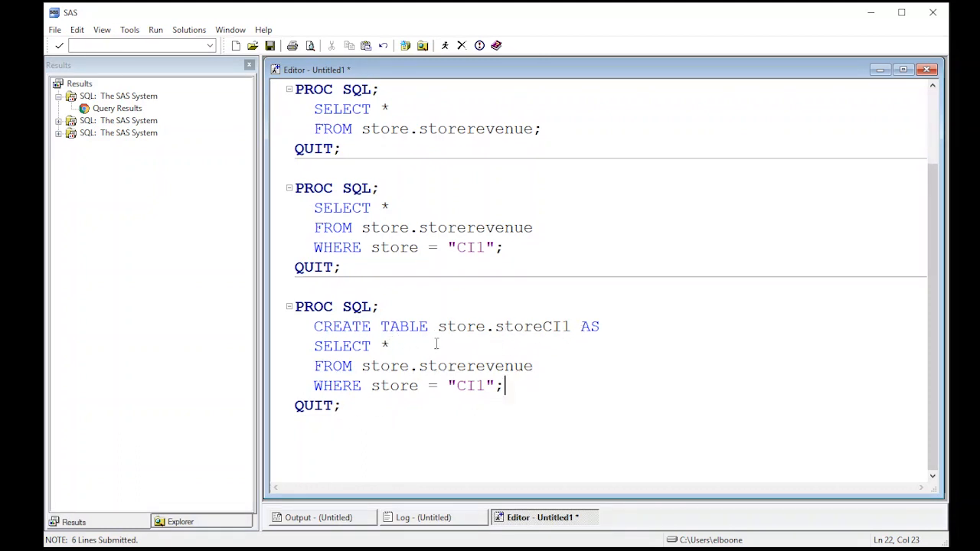
left_click(380, 346)
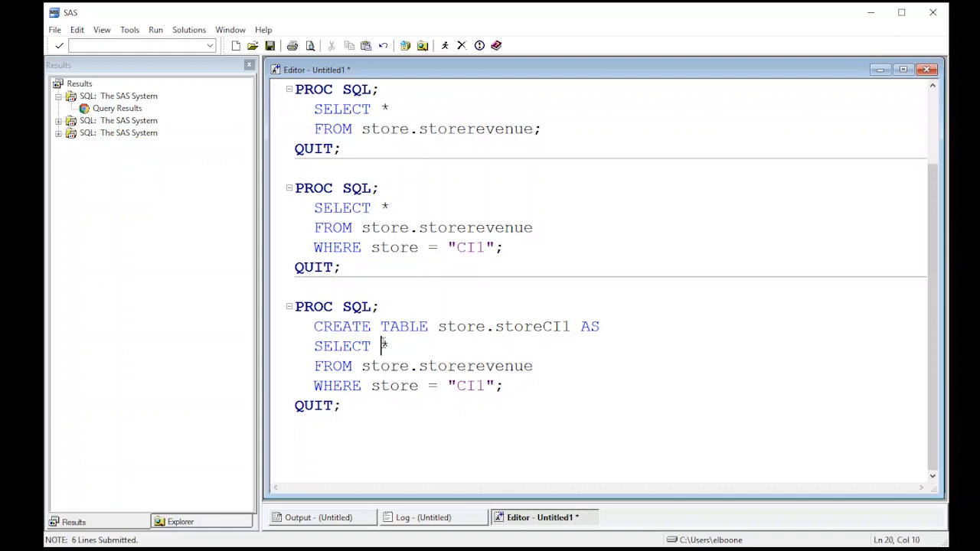
left_click(534, 366)
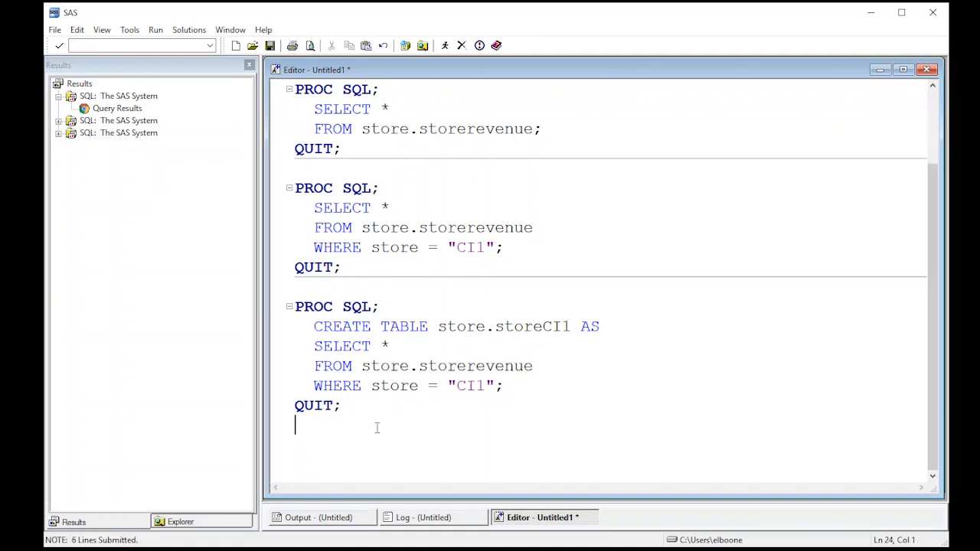
Run the CREATE TABLE block, then view Storeci1's two CI1 rows in the Store library.
left_click_drag(294, 306, 340, 406)
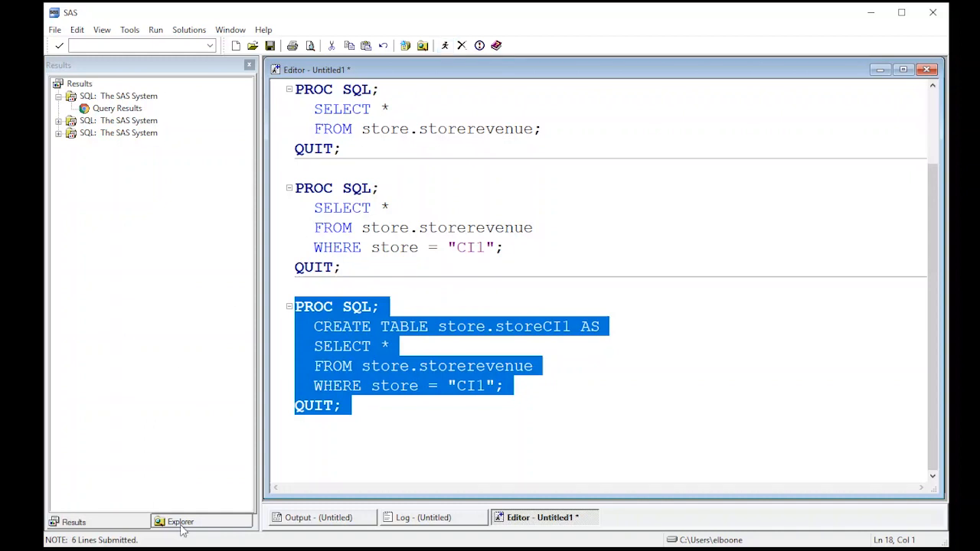
left_click(179, 521)
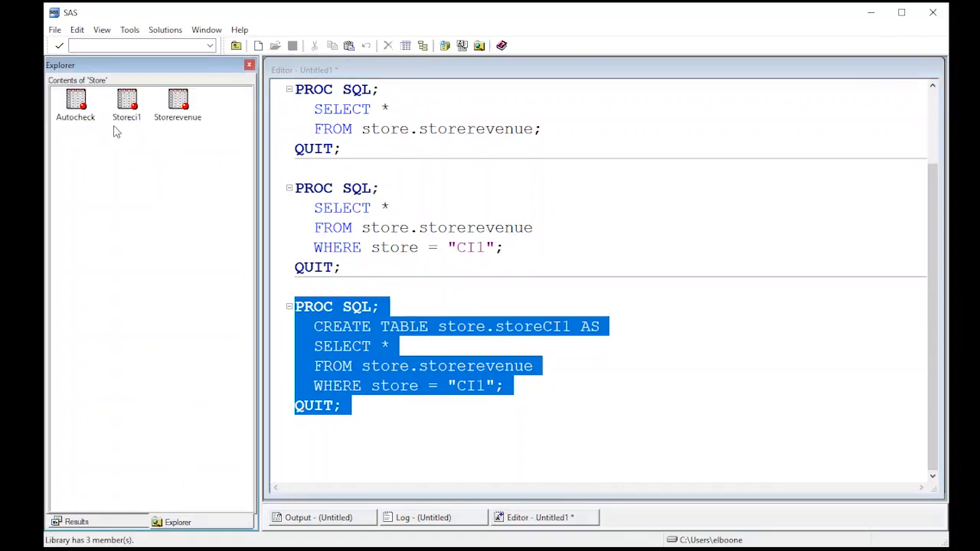
left_click(126, 103)
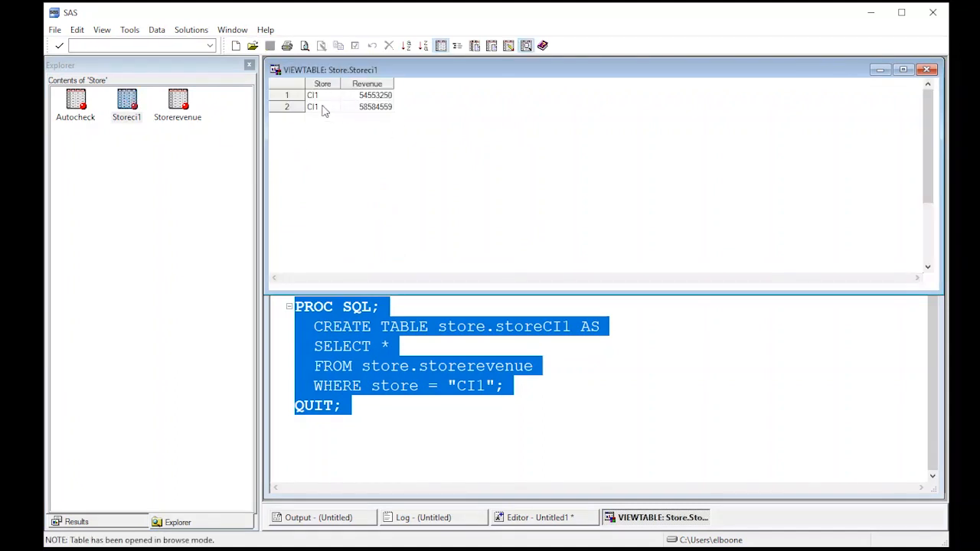
left_click(929, 71)
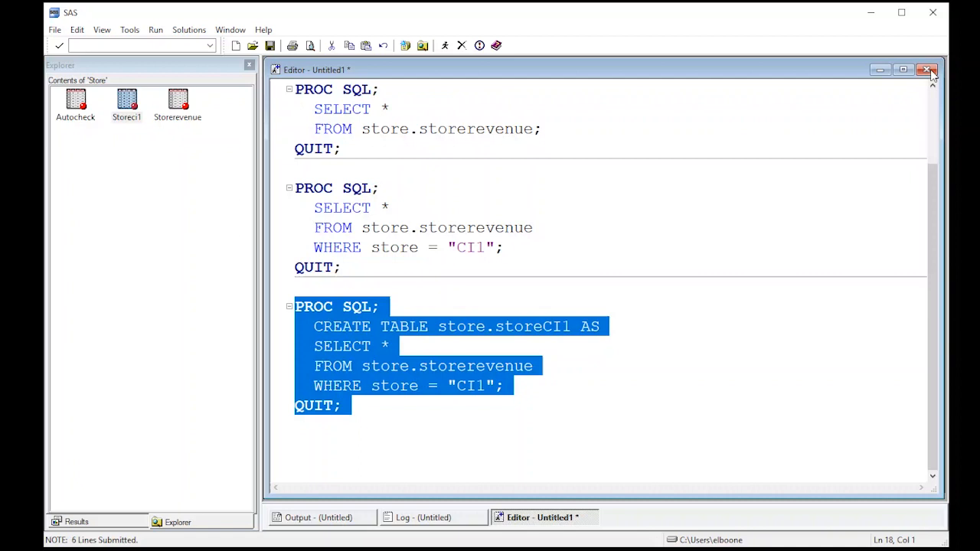
mouse_move(926, 70)
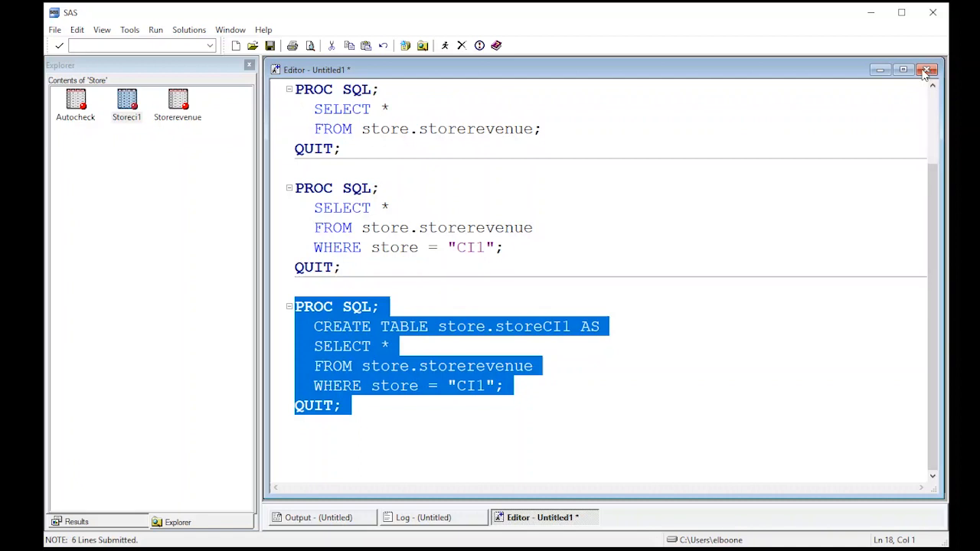